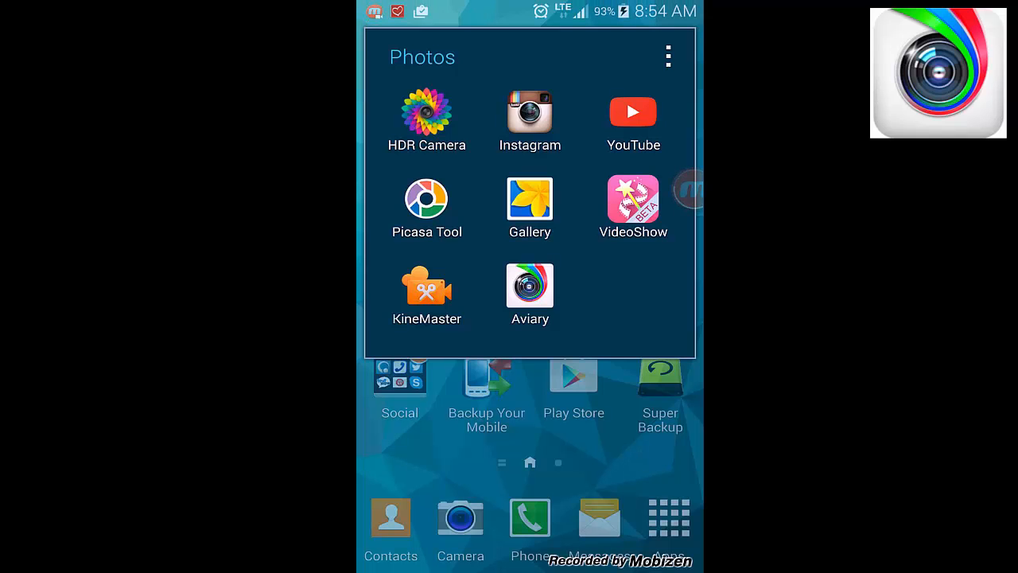
- Launch Aviary, return to the home screen, and reopen Aviary
click(529, 287)
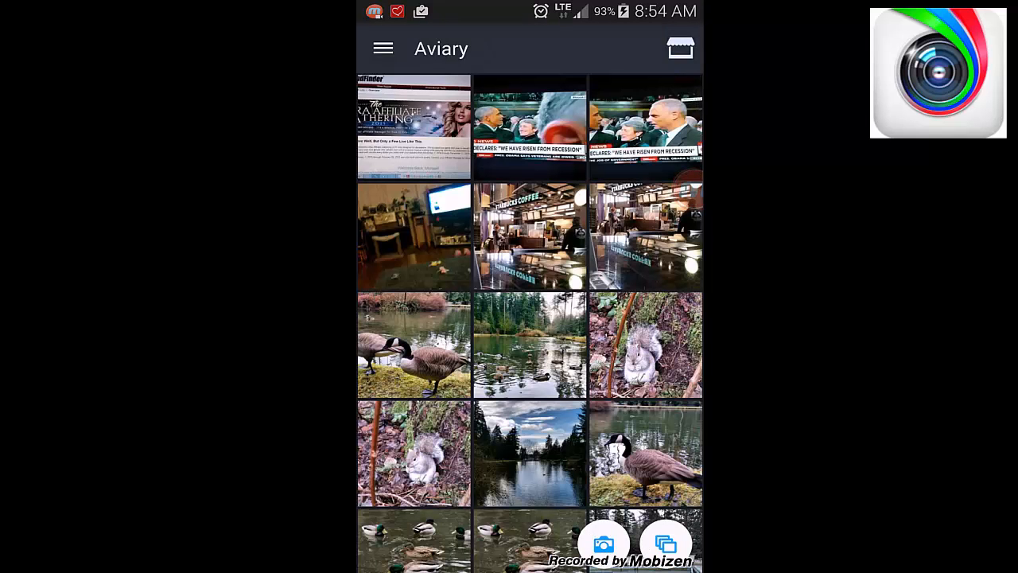
key(HOME)
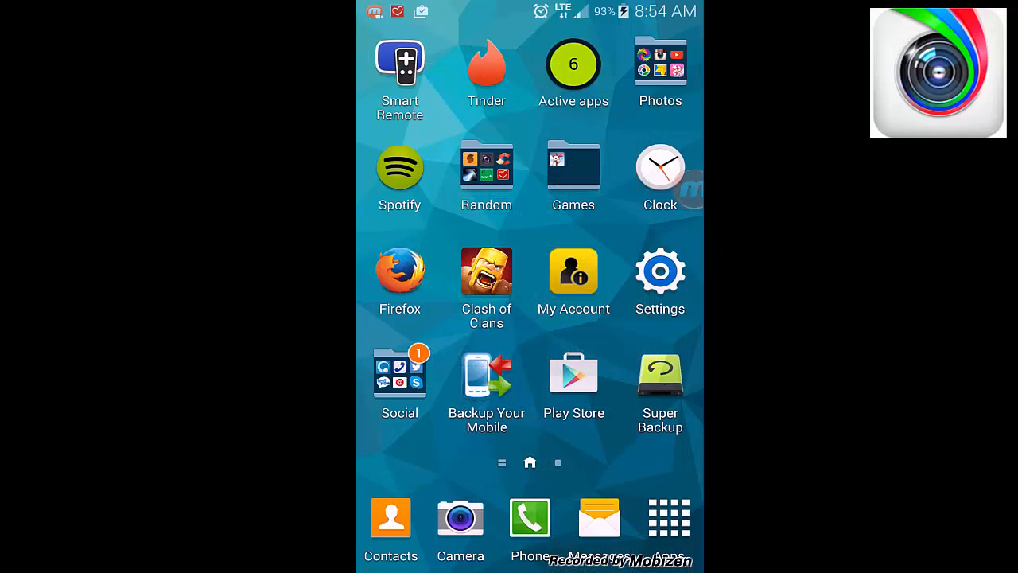
click(660, 64)
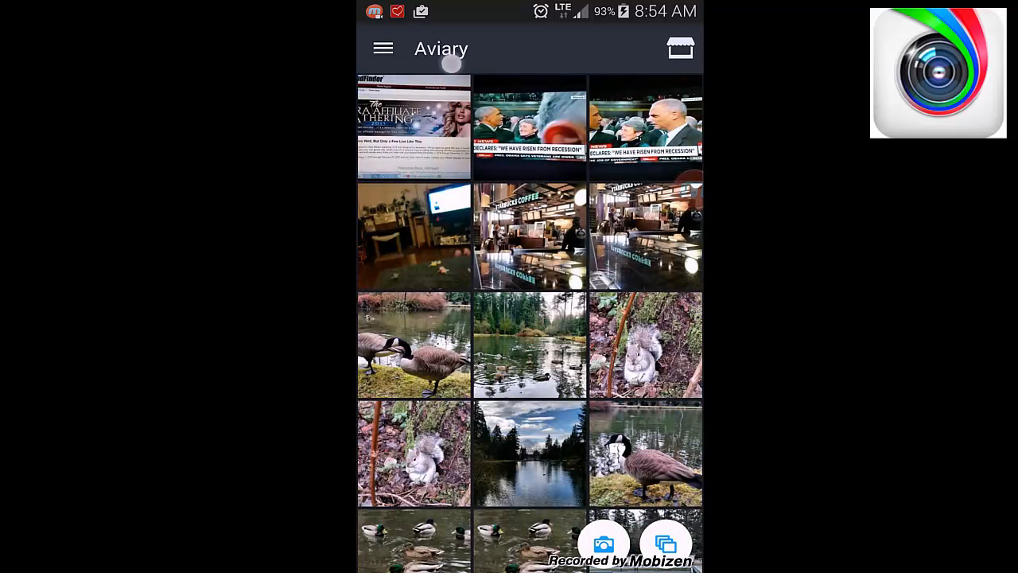
- Glance at the Supply Shop, then scroll the gallery down to the duck photos
click(679, 48)
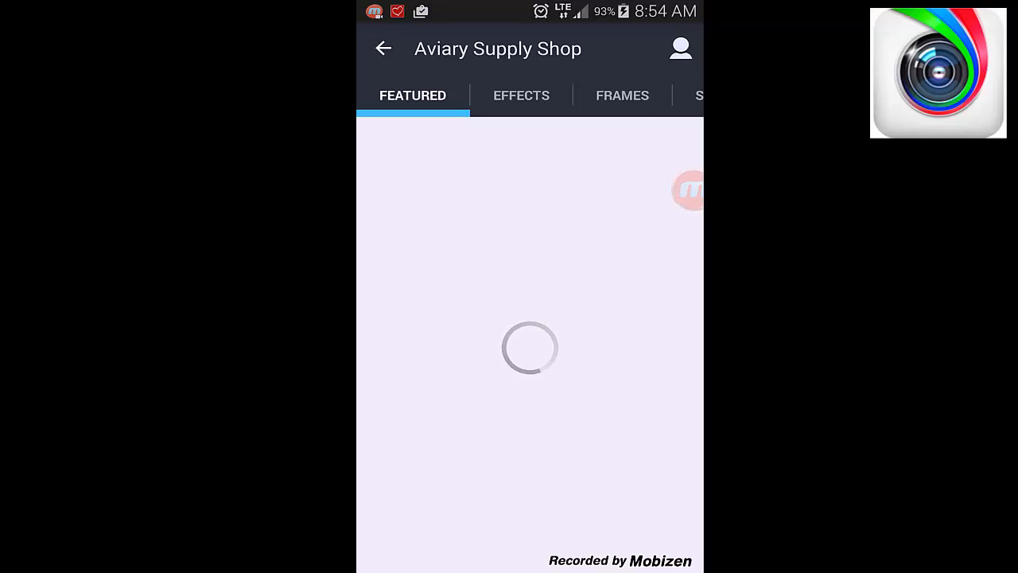
click(383, 49)
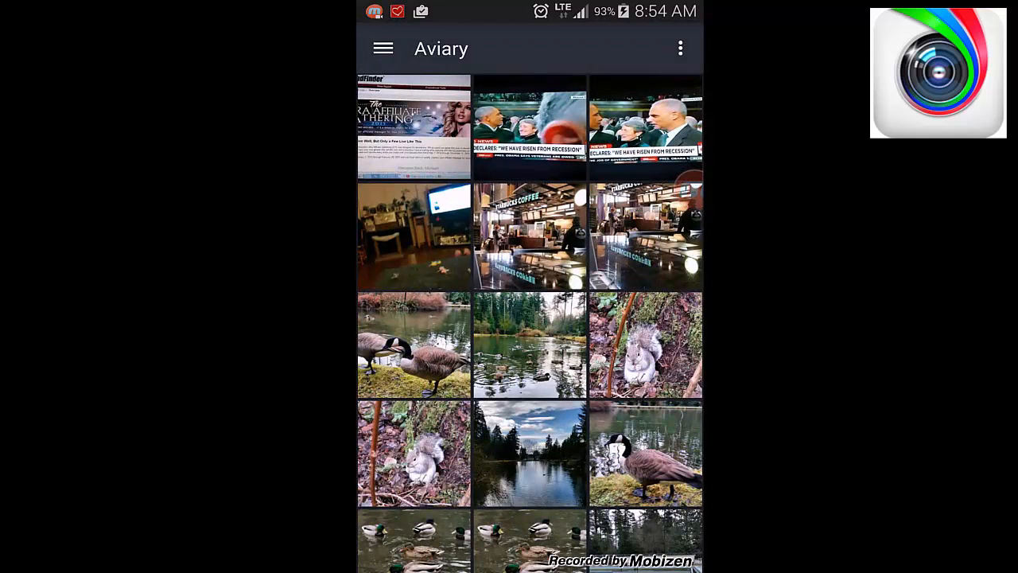
scroll(down, 3)
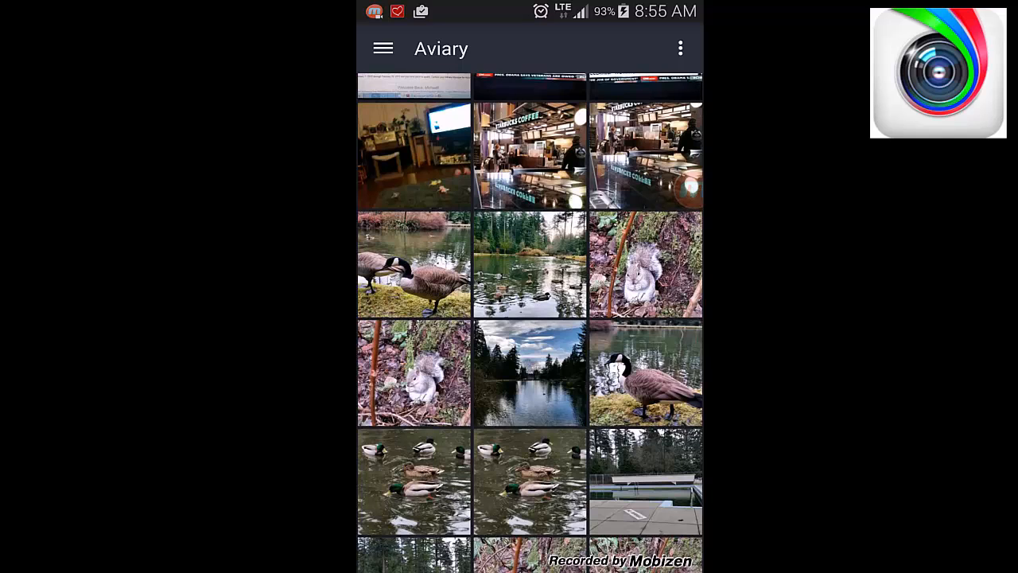
scroll(down, 3)
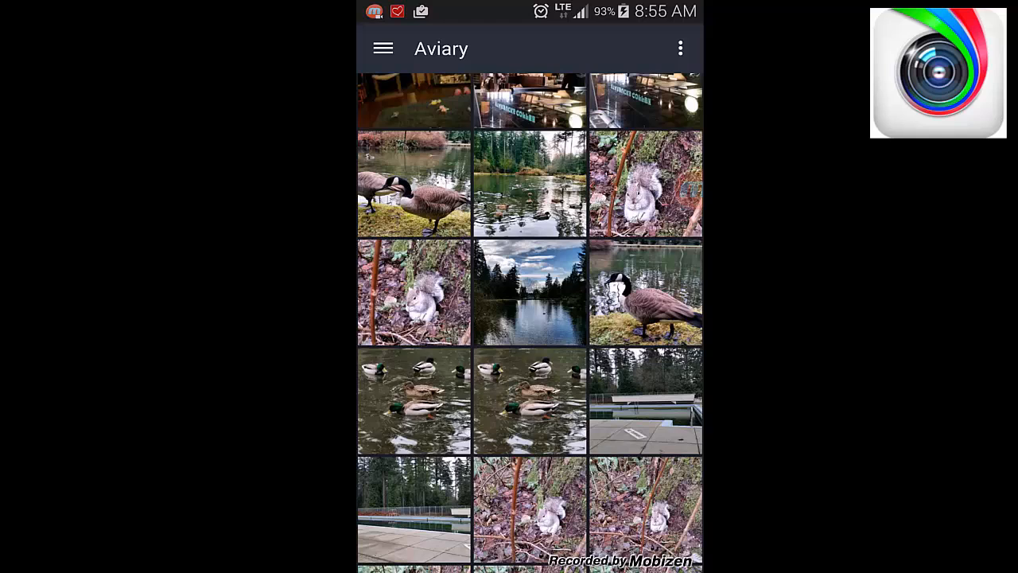
- Open the swimming mallards photo and try Hi-Def and other auto-enhancements
click(529, 291)
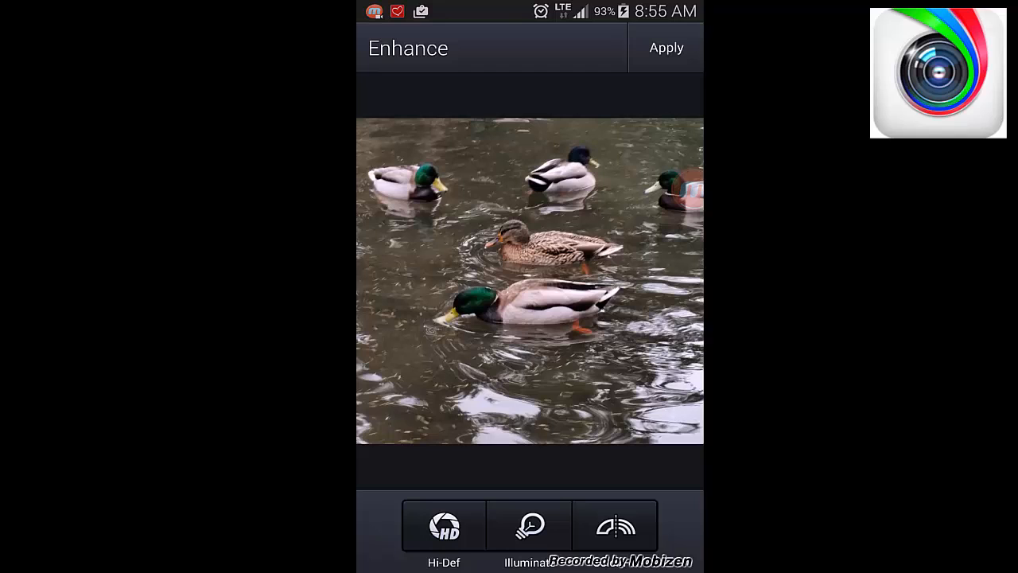
click(444, 526)
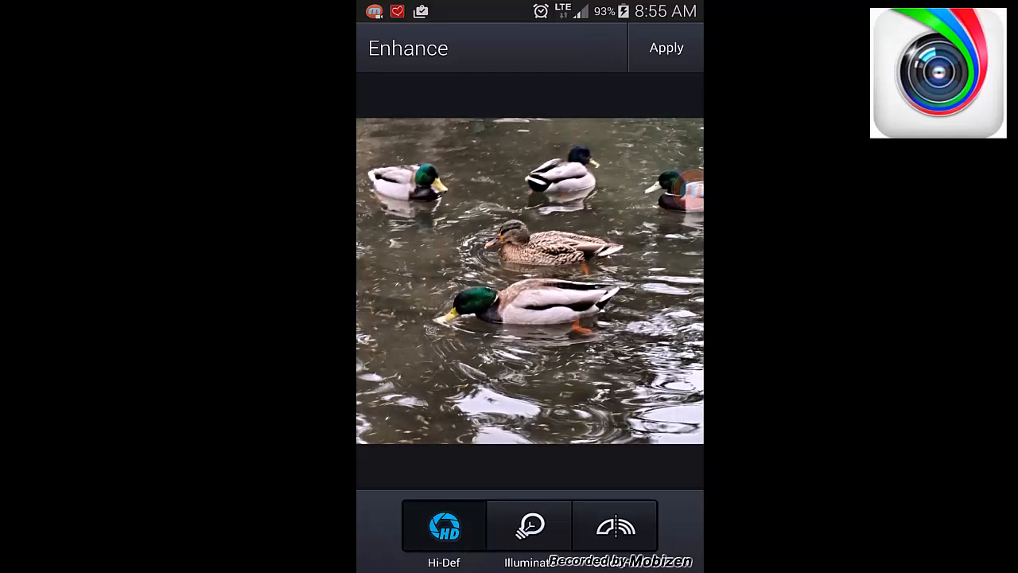
click(615, 526)
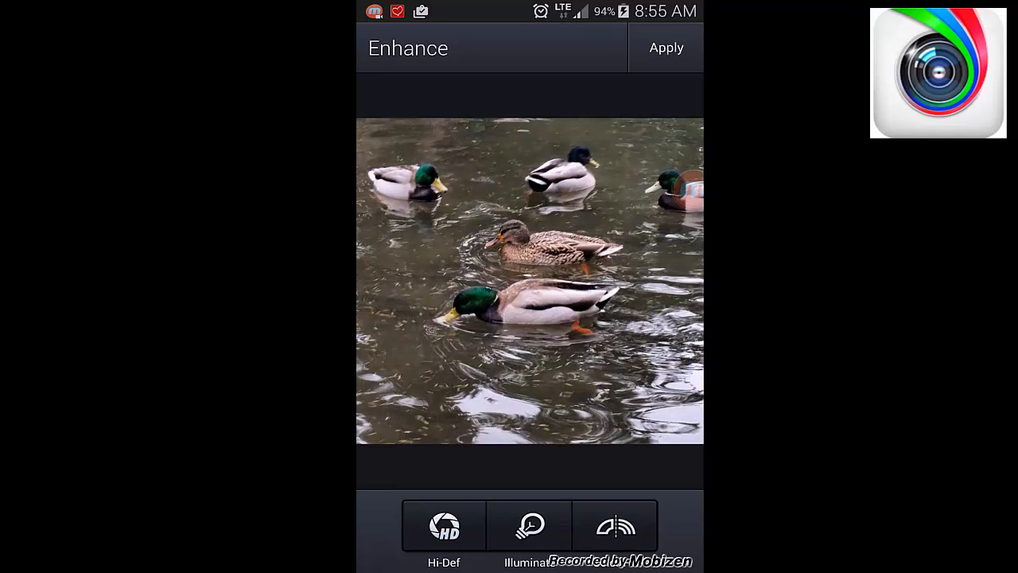
click(615, 525)
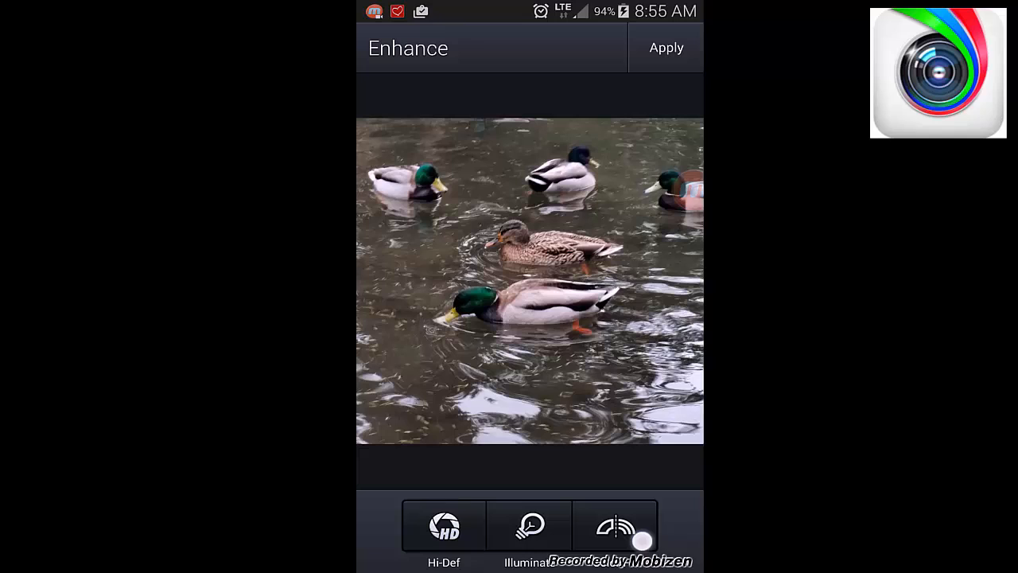
click(617, 526)
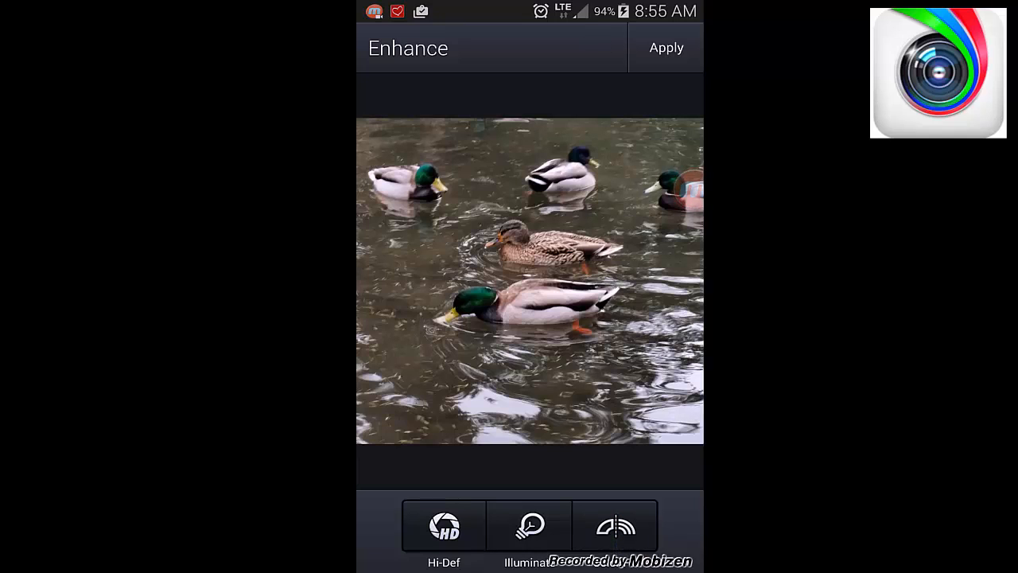
click(444, 526)
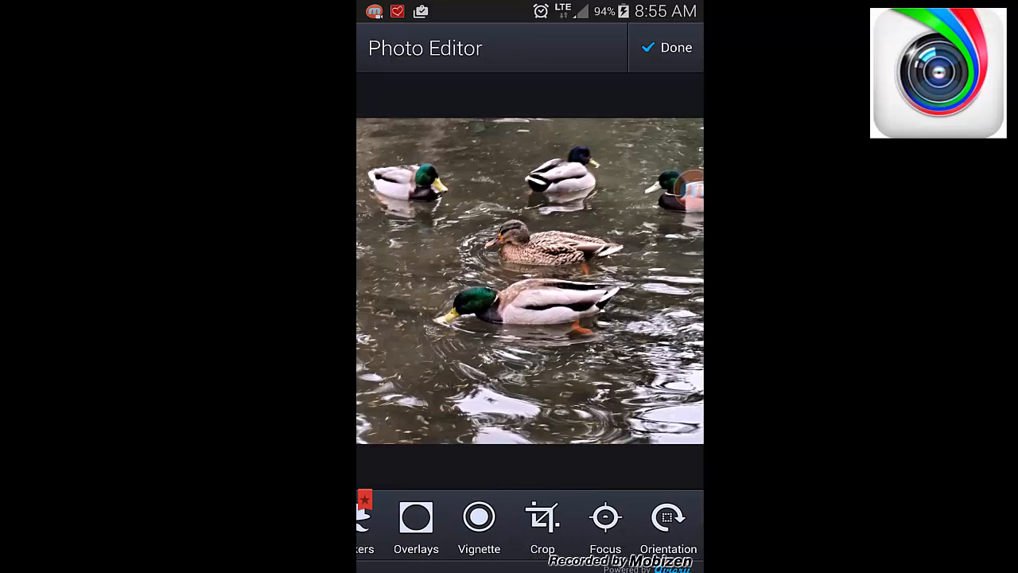
- Brighten the duck photo slightly with the Lighting brightness slider and apply
scroll(left, 3)
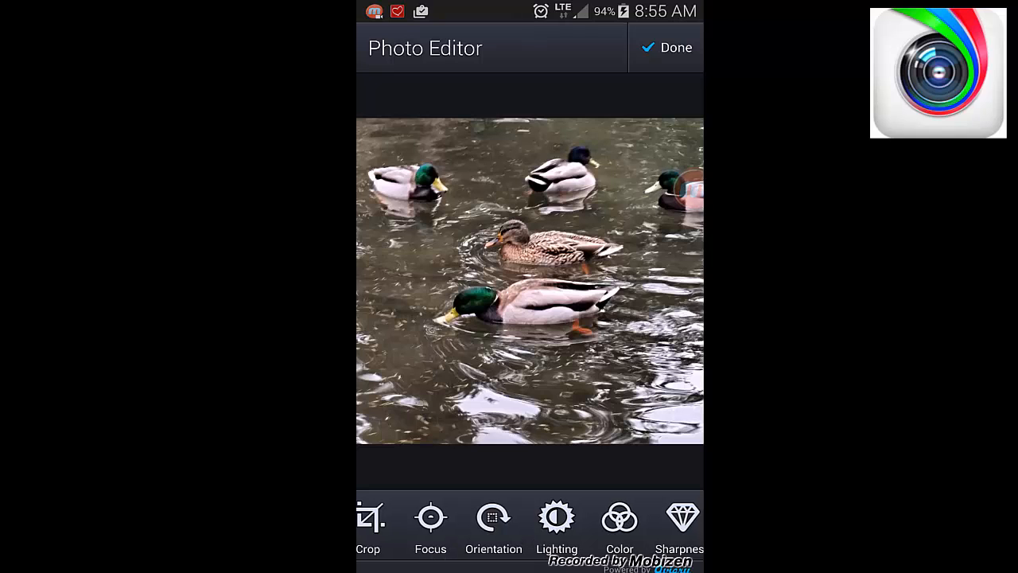
click(556, 516)
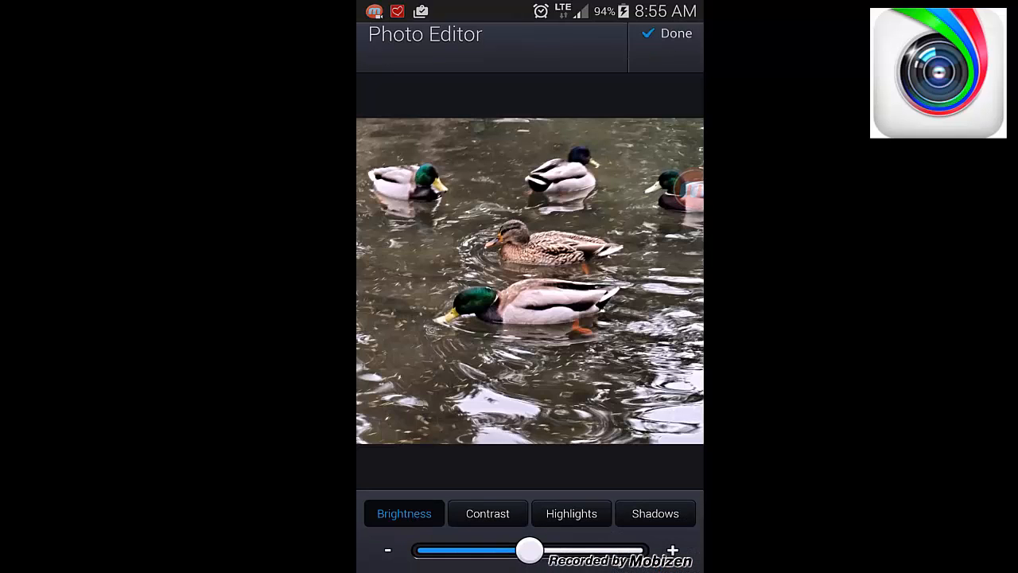
drag(529, 550, 464, 550)
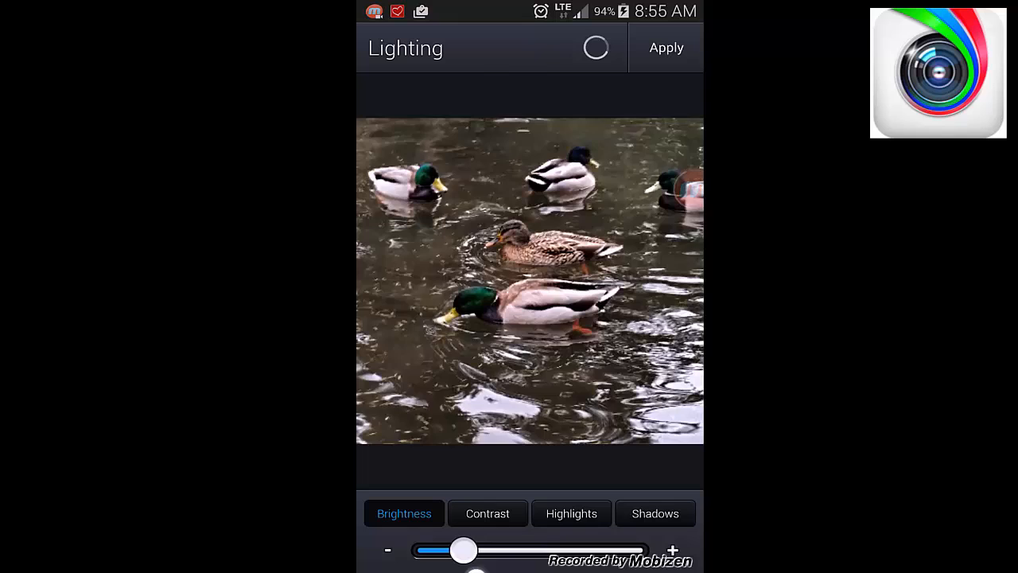
drag(464, 549, 551, 549)
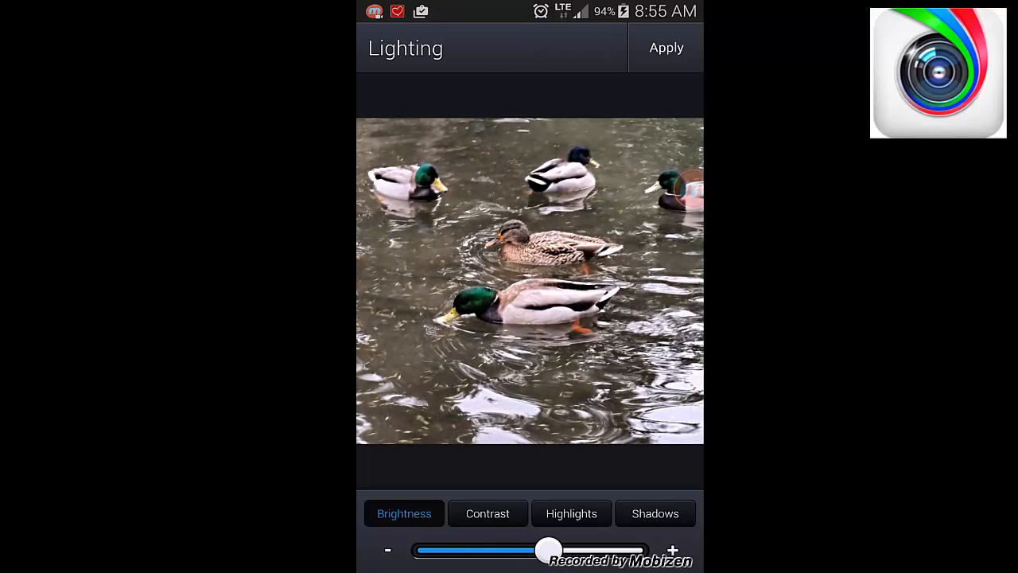
click(667, 48)
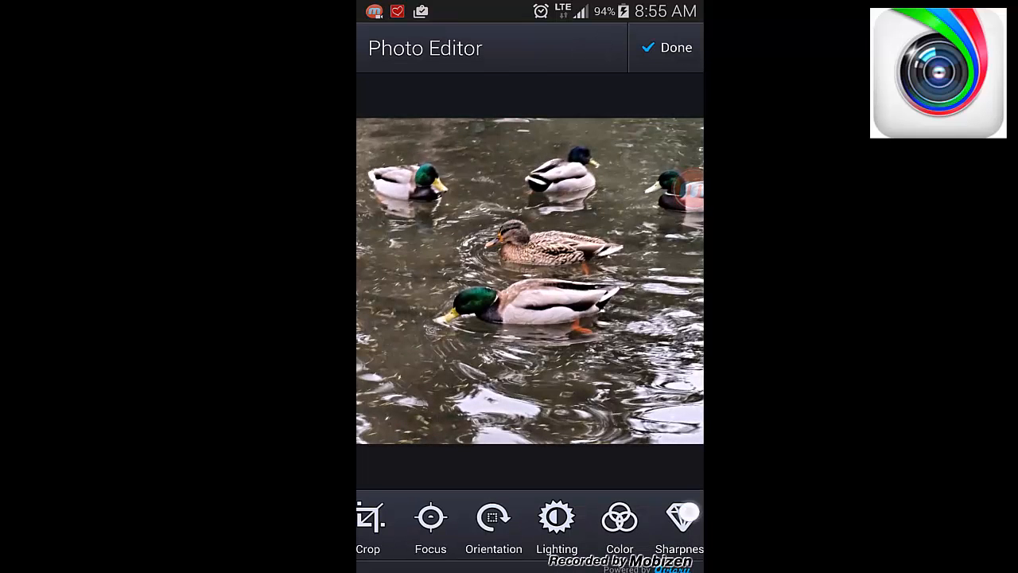
- Add a slight sharpening to the photo and apply it
click(680, 521)
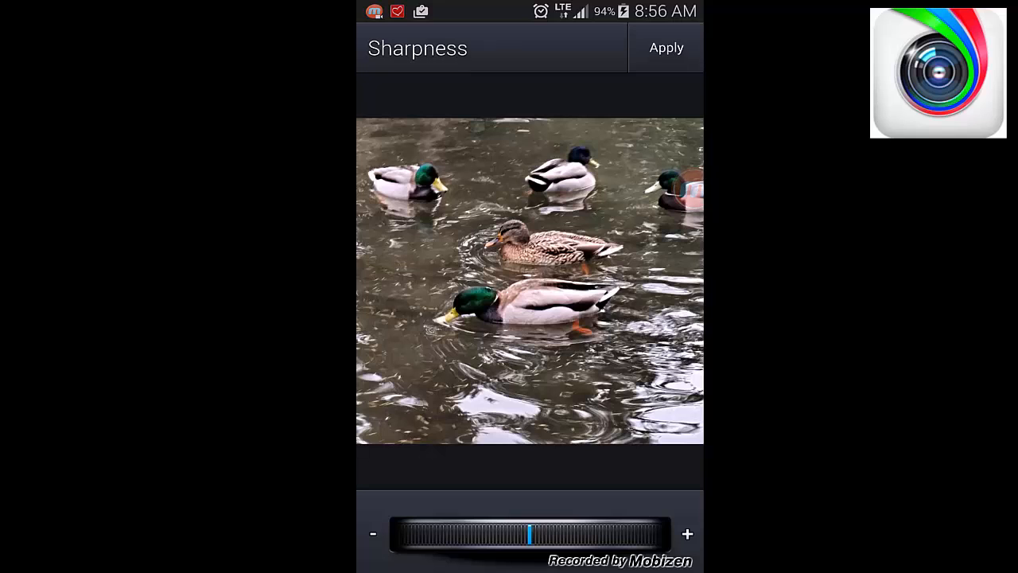
drag(529, 533, 477, 533)
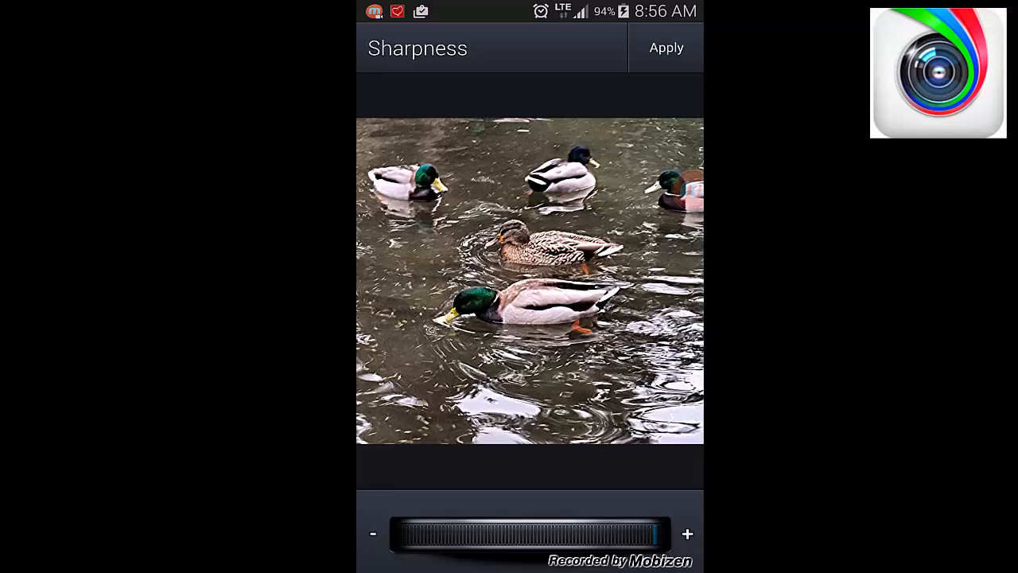
drag(652, 533, 553, 533)
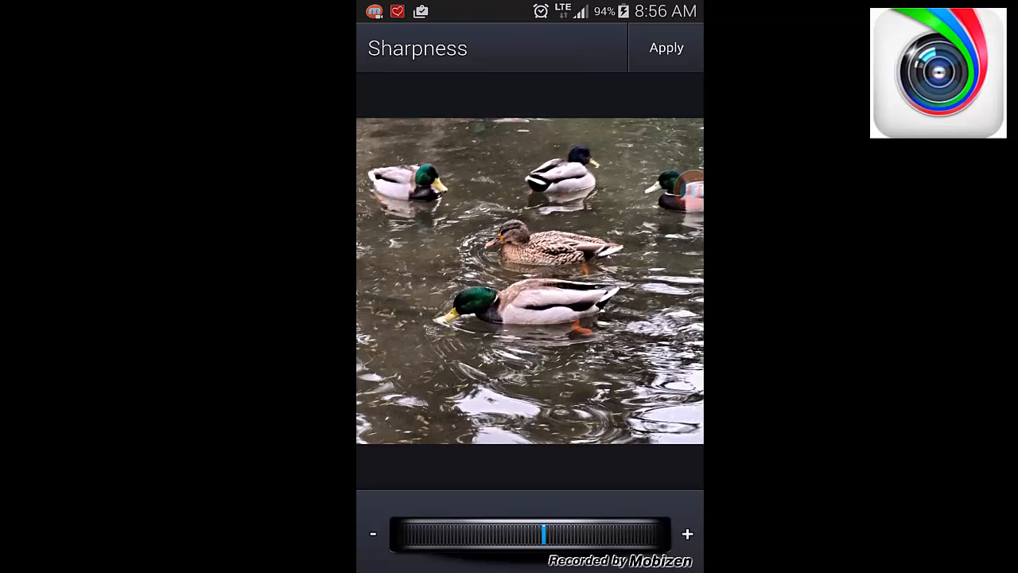
click(667, 48)
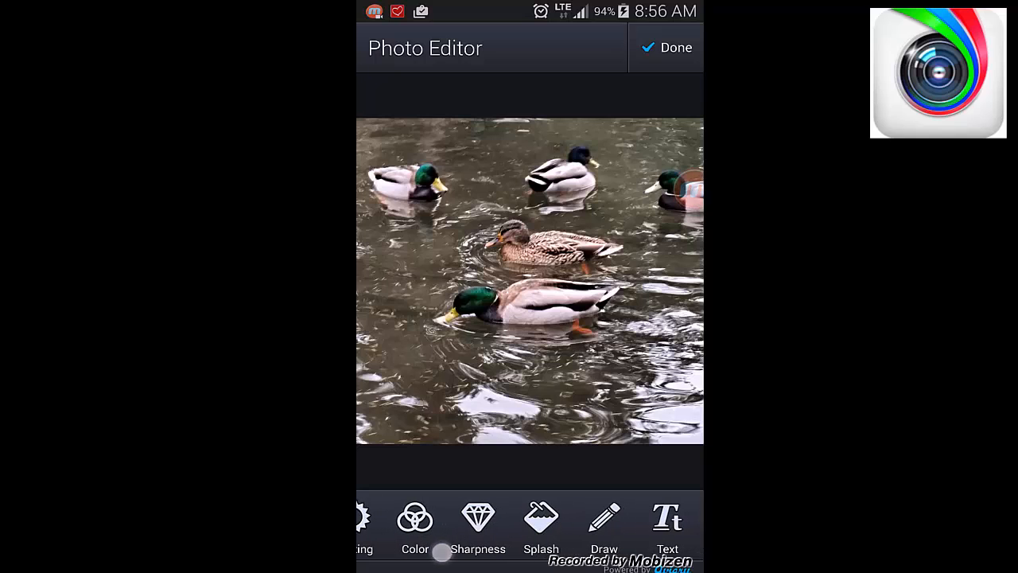
- Add the yellow caption 'Birds of a feather stick together' level across the lower photo
click(669, 518)
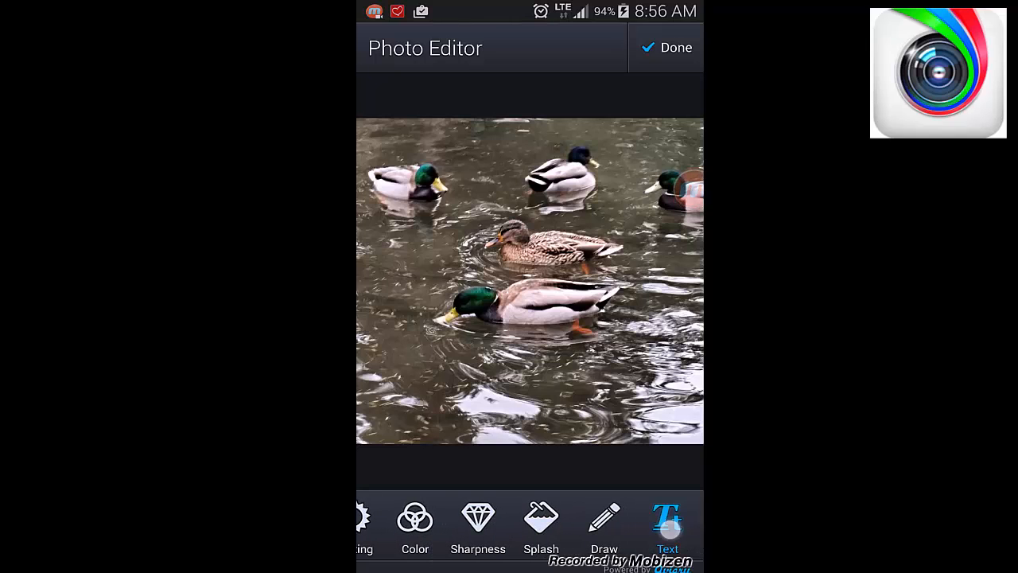
click(669, 525)
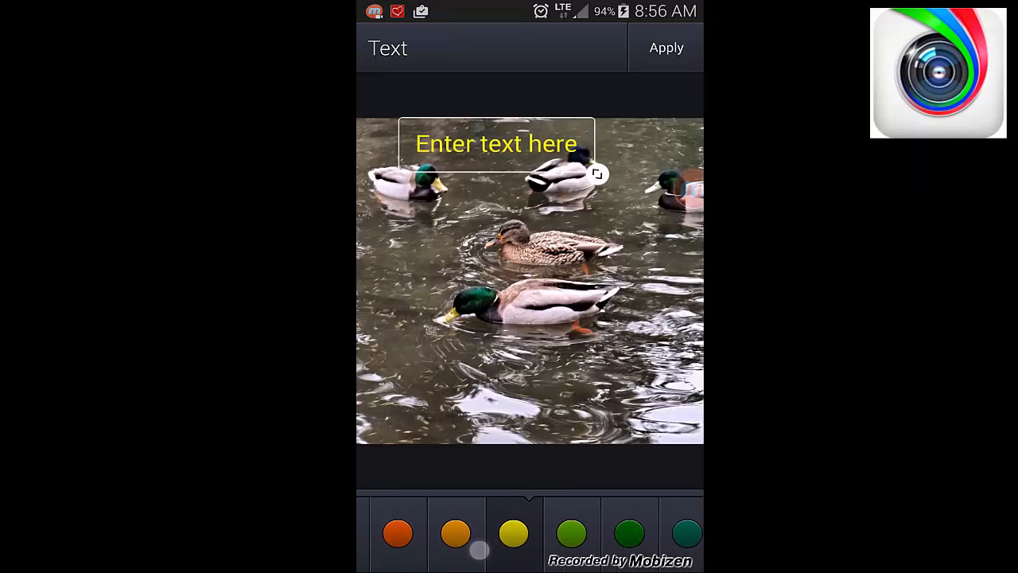
click(496, 143)
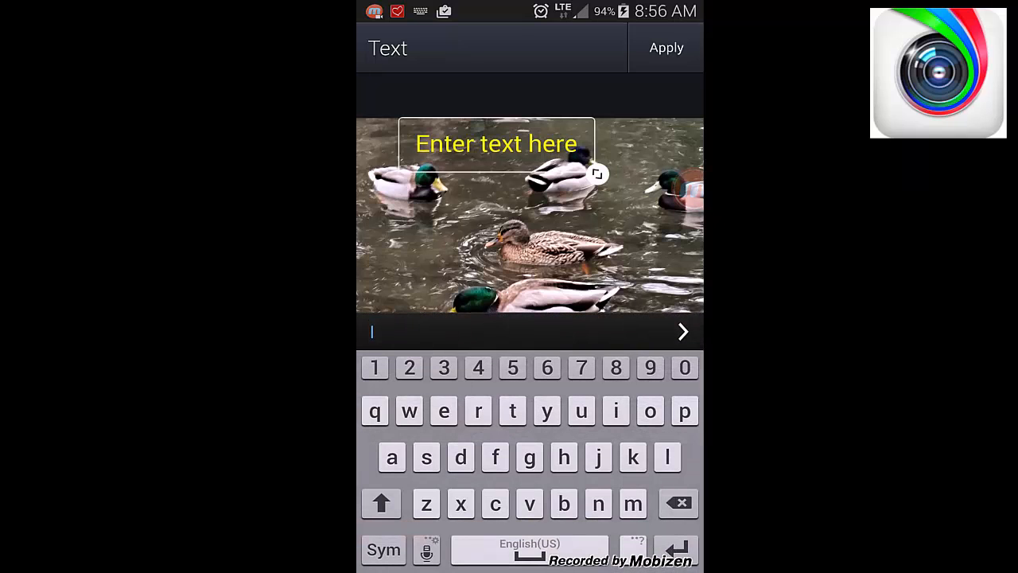
click(496, 144)
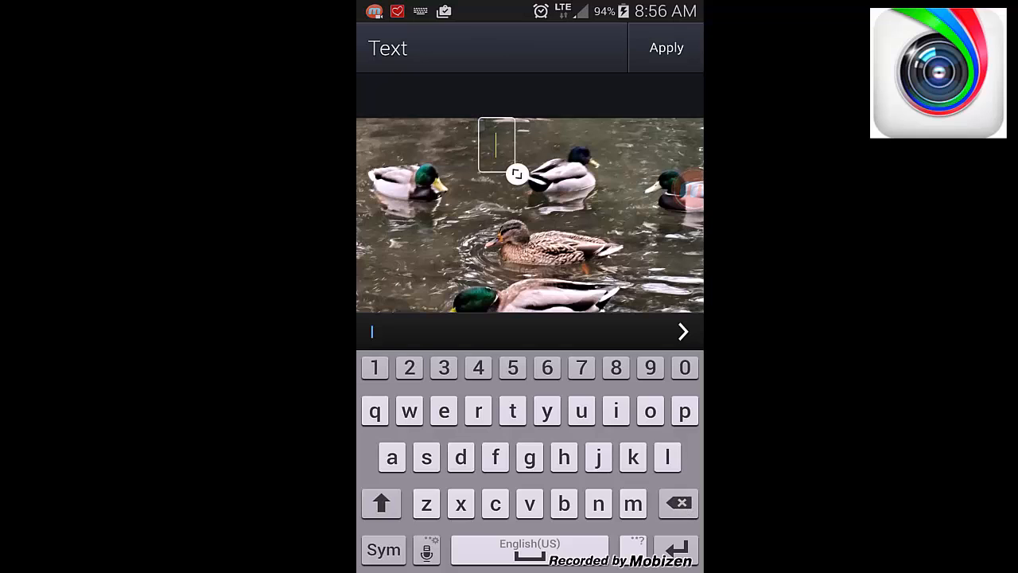
click(382, 503)
text(Birds of a feather stick to)
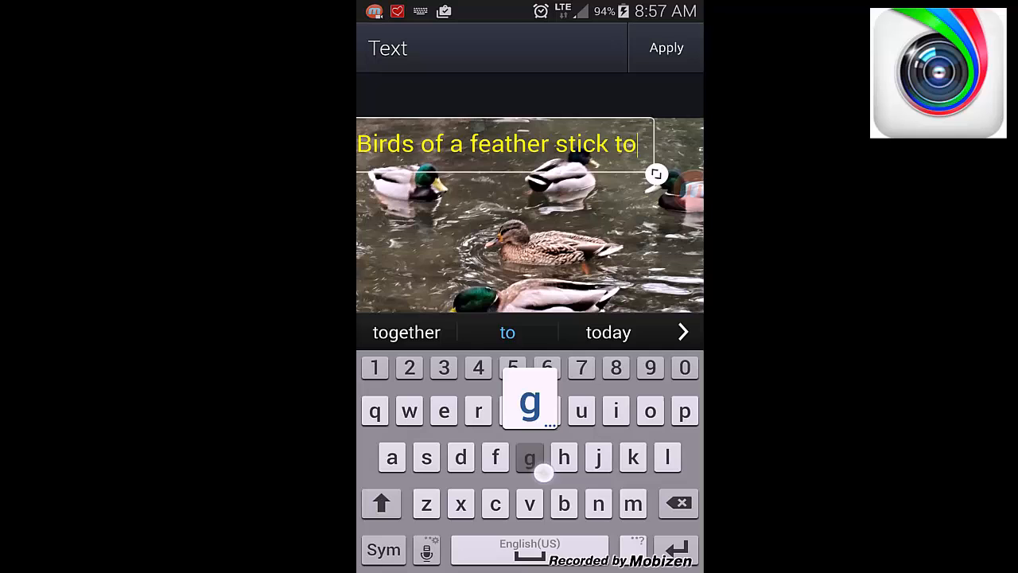
click(507, 331)
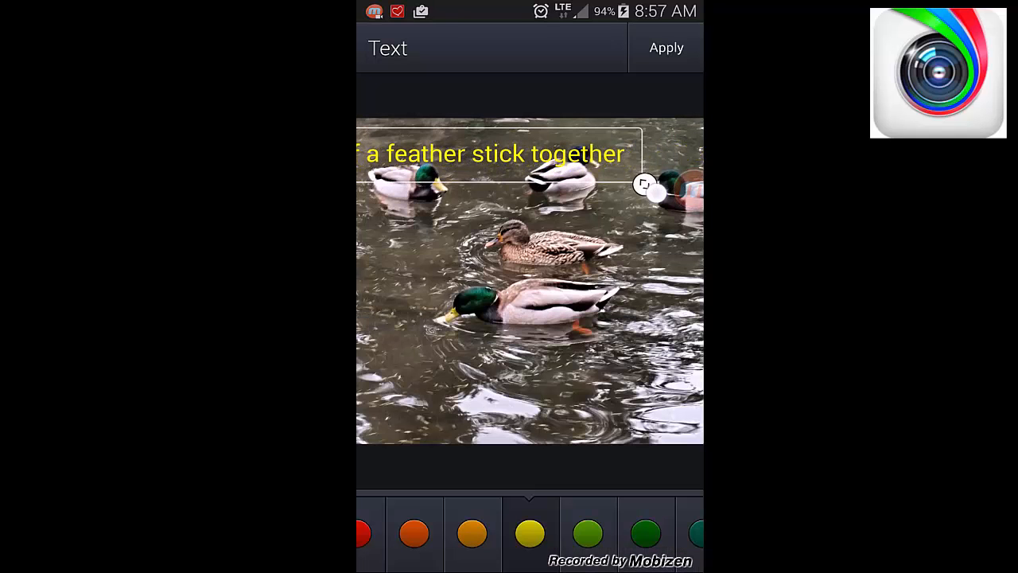
drag(652, 184, 543, 338)
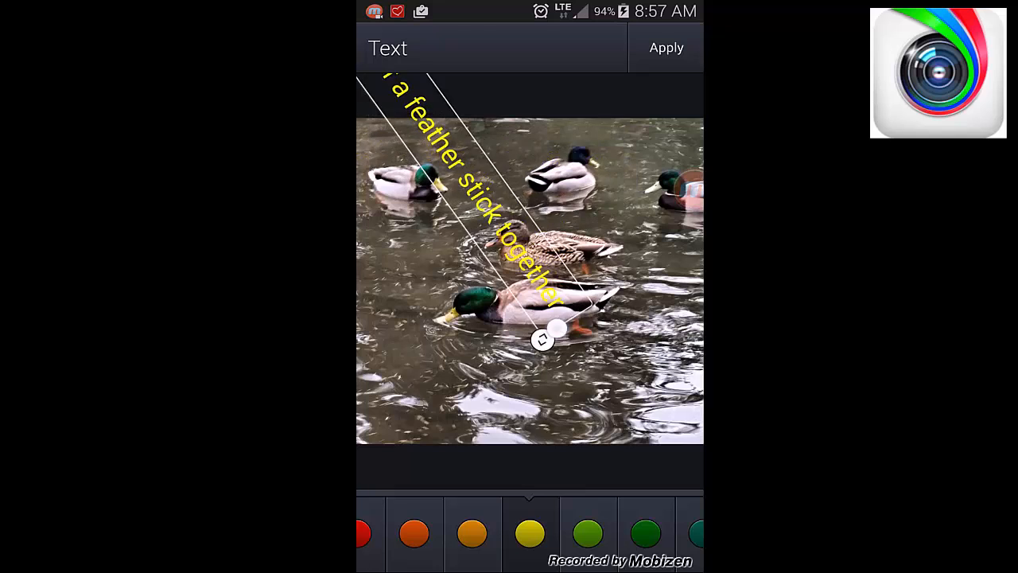
drag(544, 339, 608, 178)
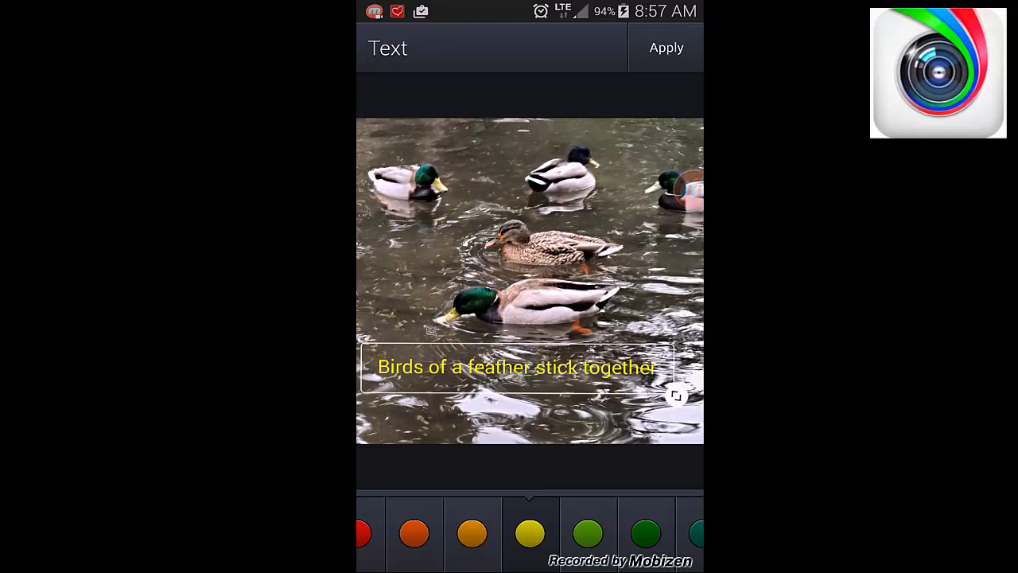
click(515, 367)
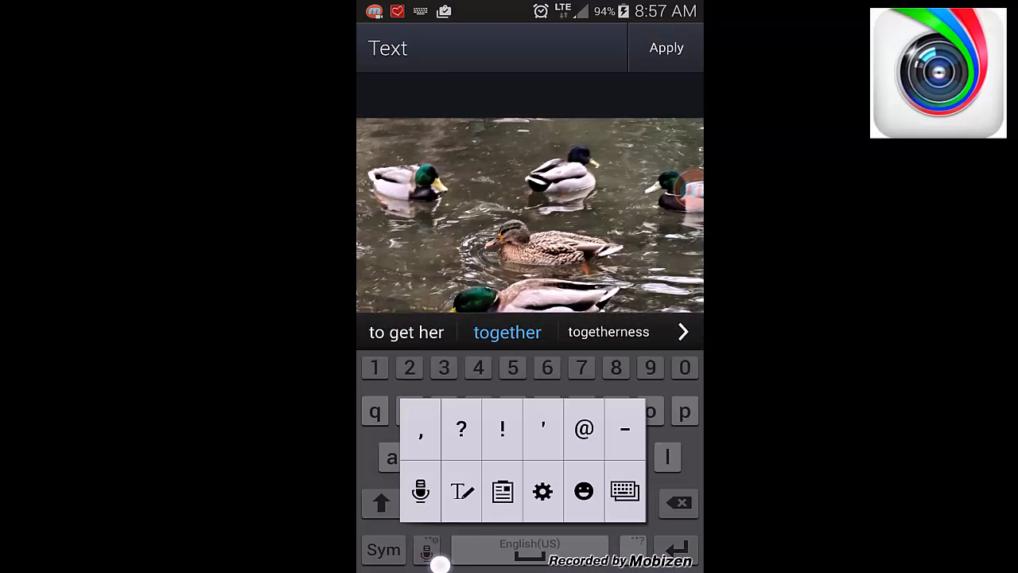
- End the caption with a green bird emoji from the animal set and apply the text
click(583, 490)
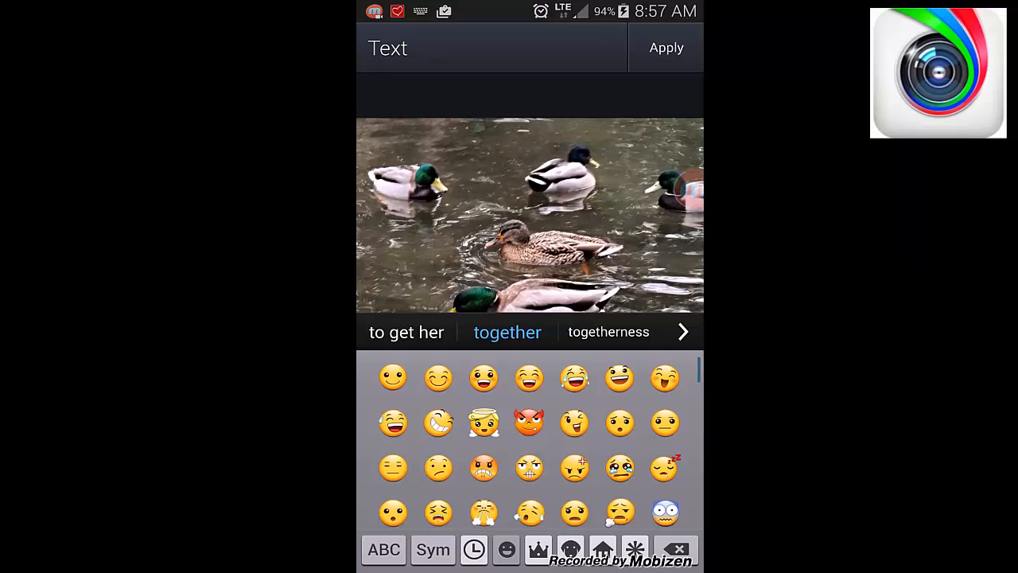
click(393, 378)
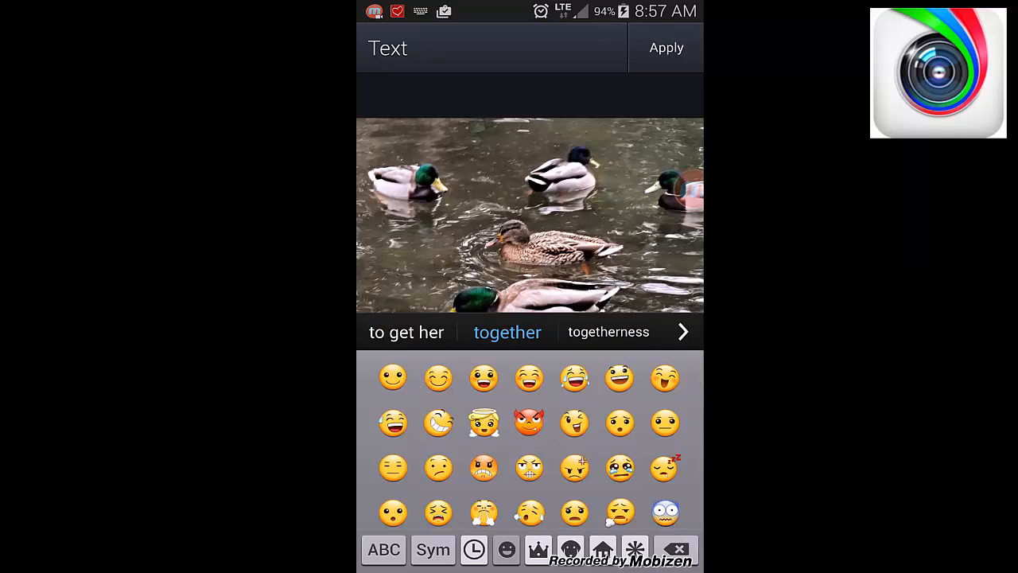
click(571, 550)
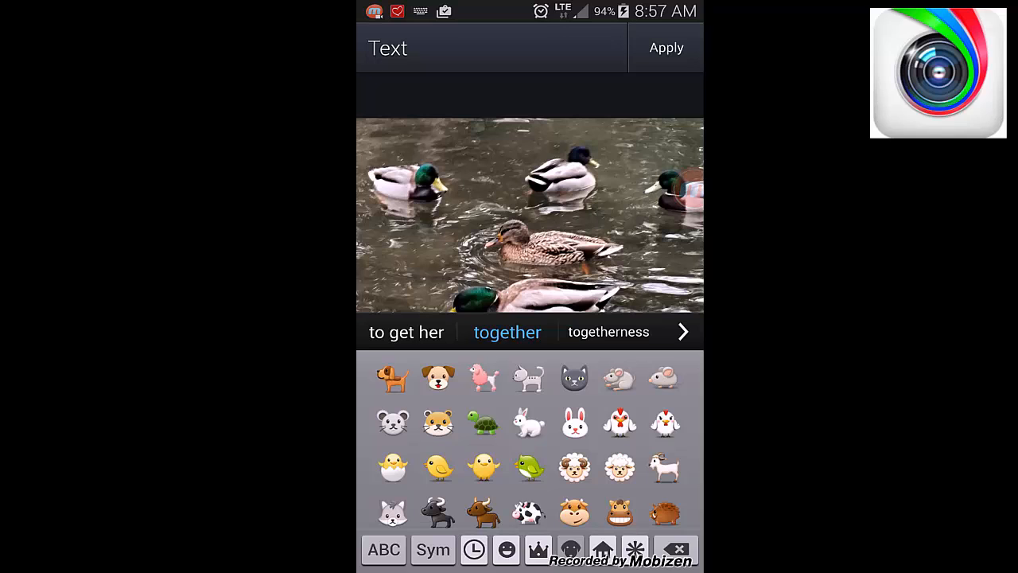
scroll(down, 3)
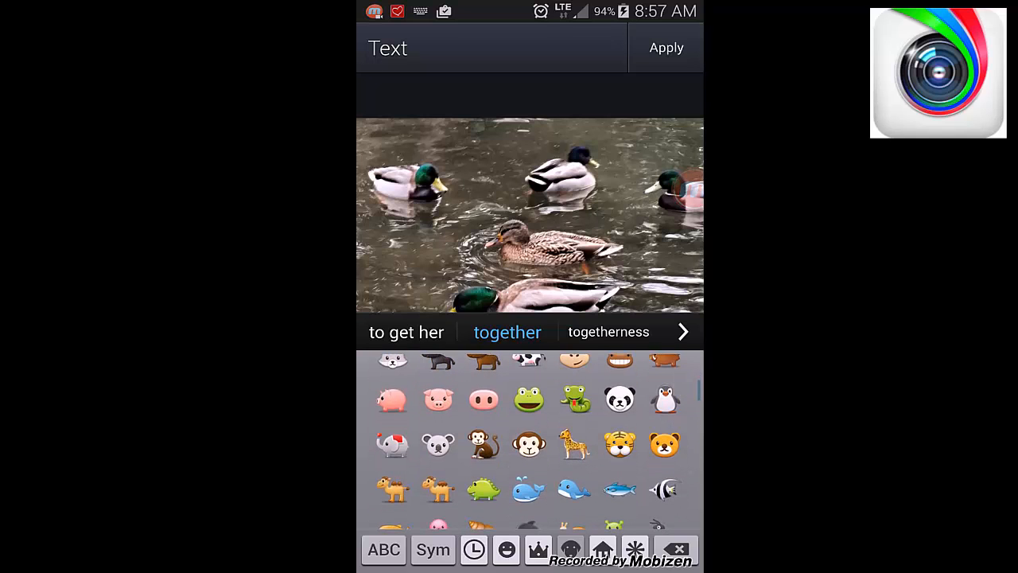
scroll(down, 3)
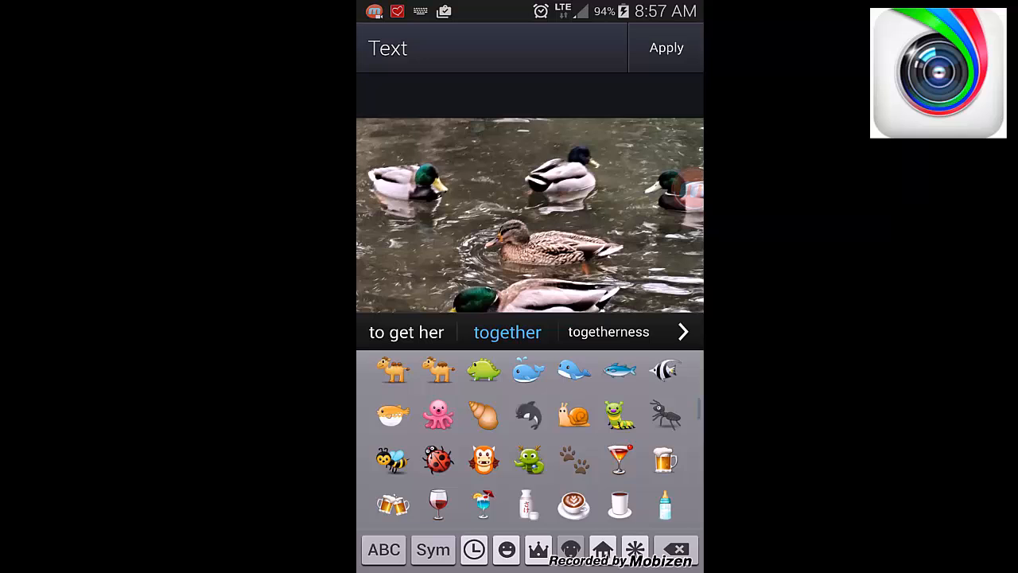
scroll(down, 3)
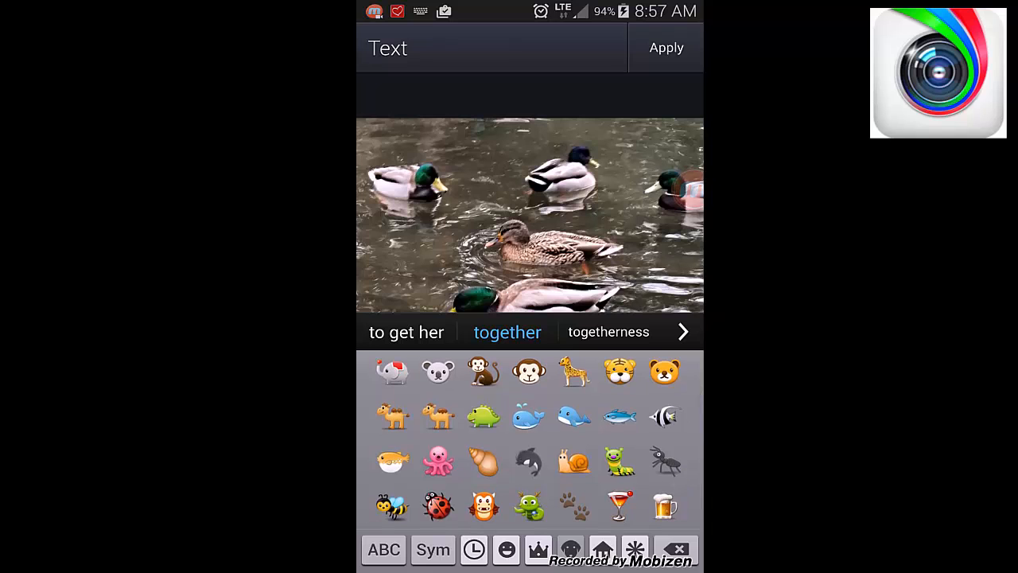
scroll(down, 3)
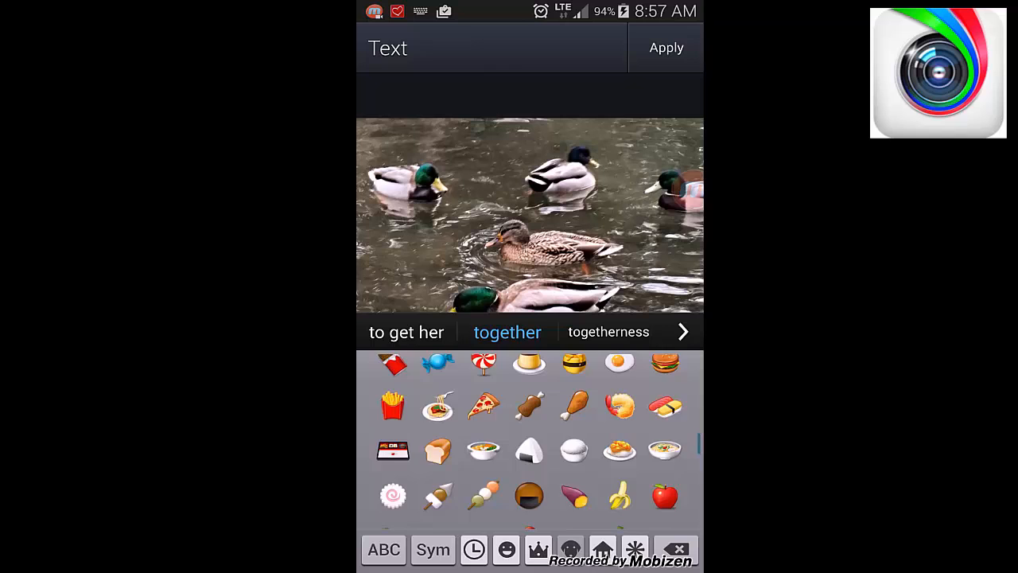
scroll(down, 3)
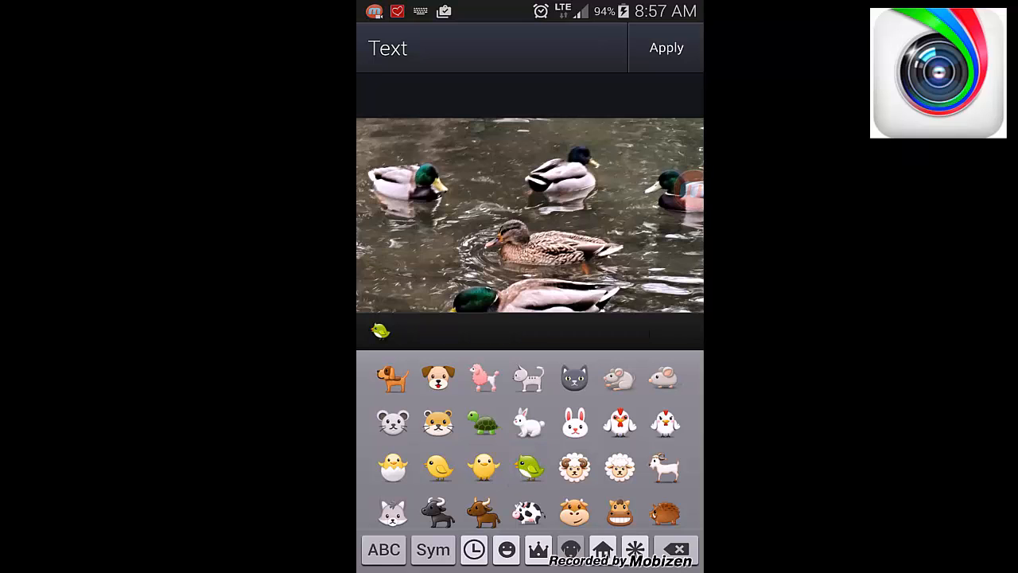
click(666, 47)
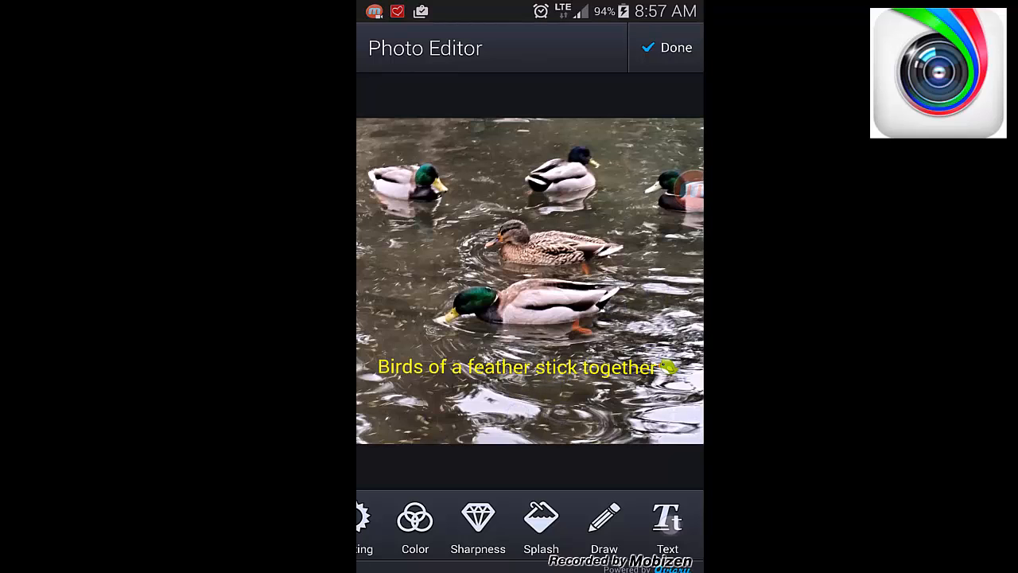
click(667, 525)
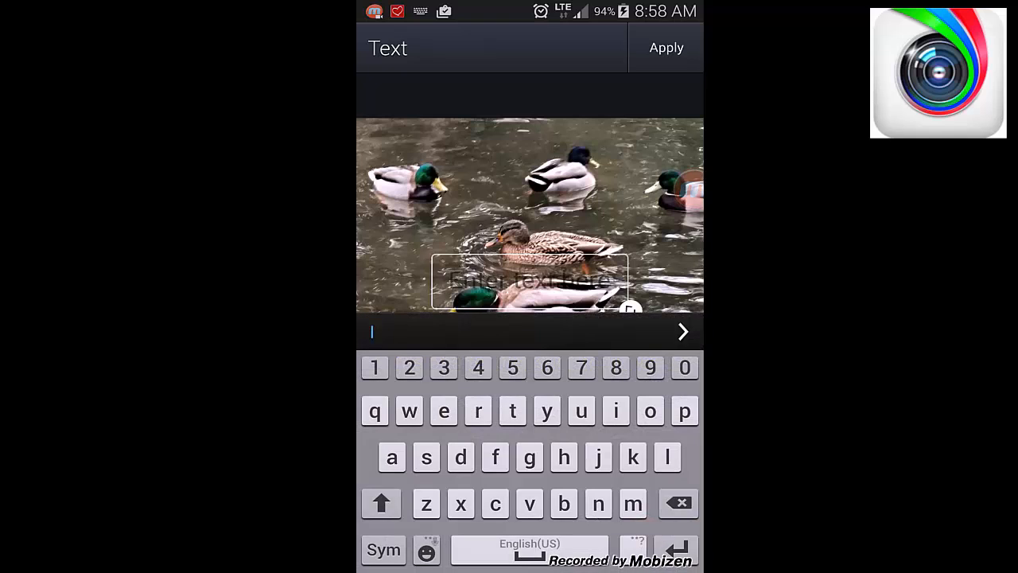
click(667, 48)
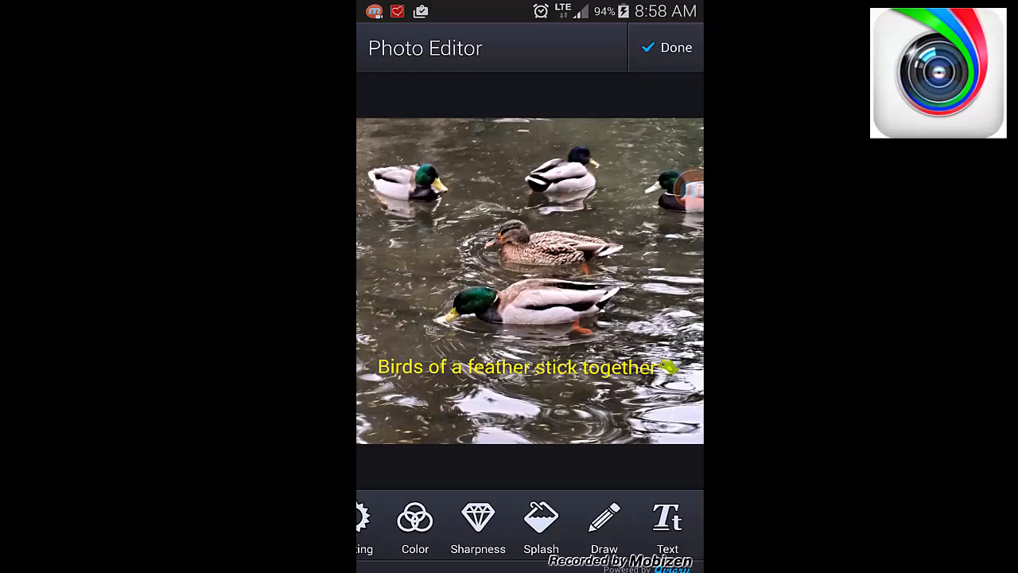
click(540, 517)
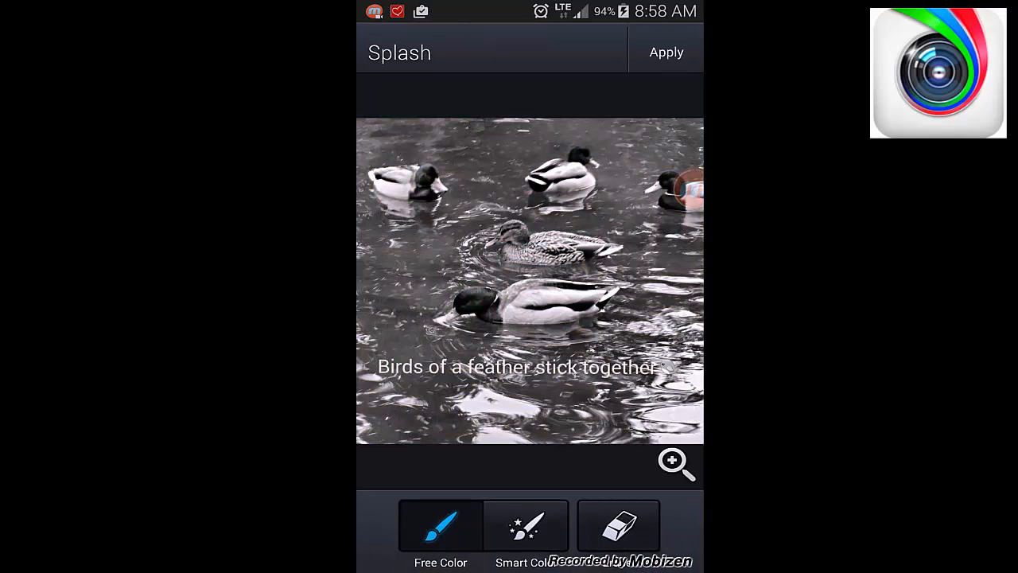
click(523, 533)
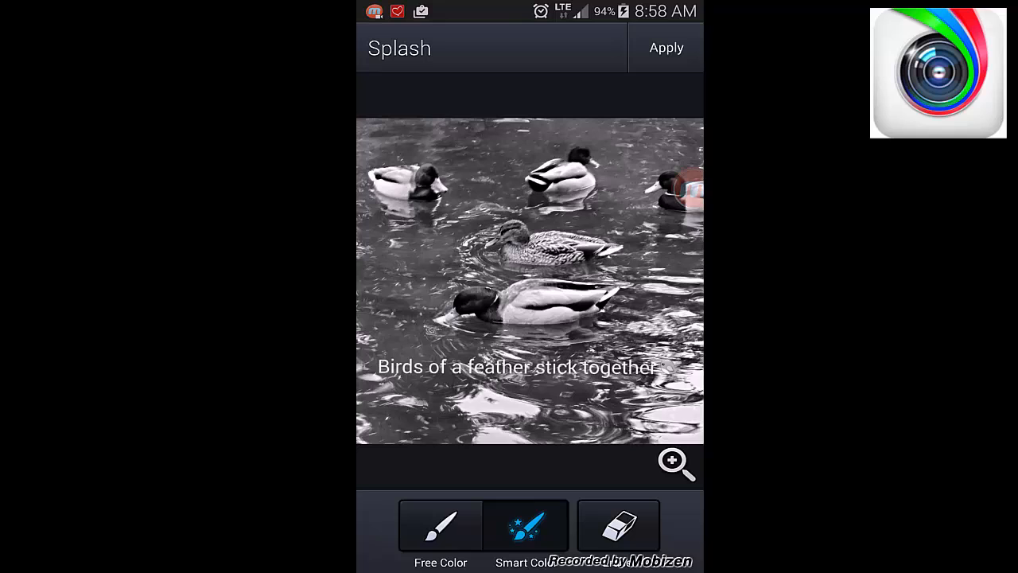
click(666, 47)
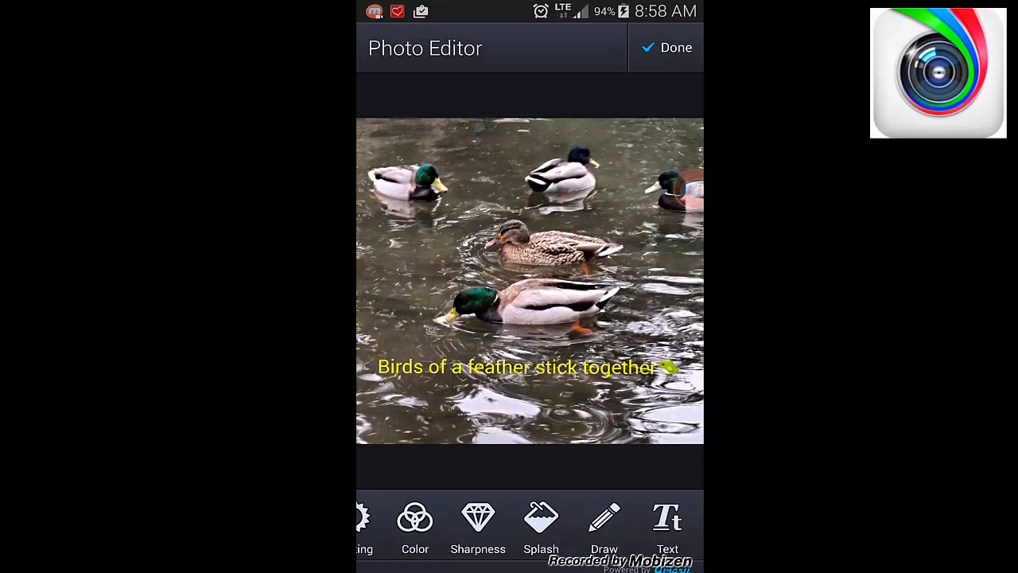
click(416, 525)
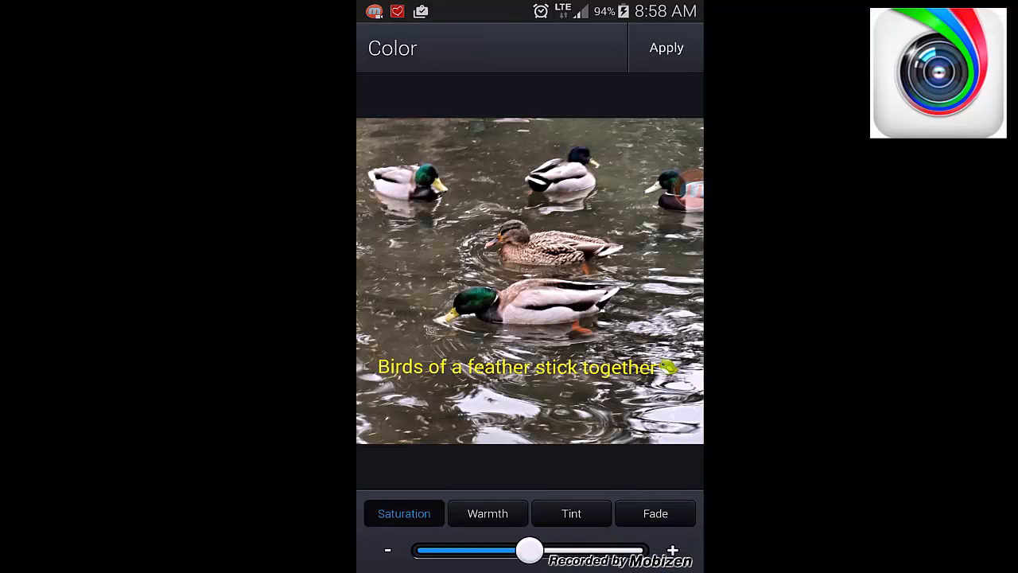
drag(530, 549, 412, 549)
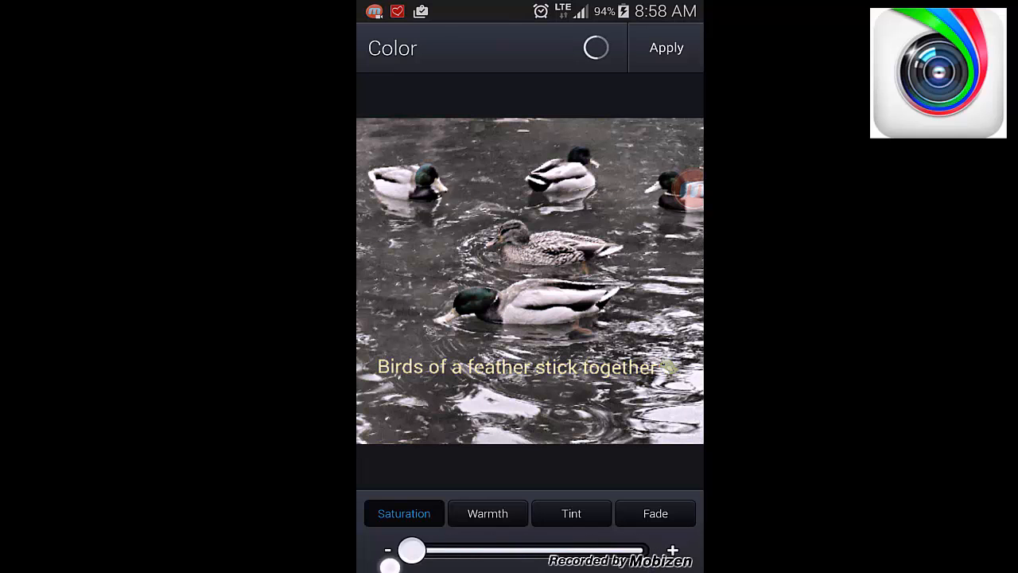
drag(411, 549, 647, 549)
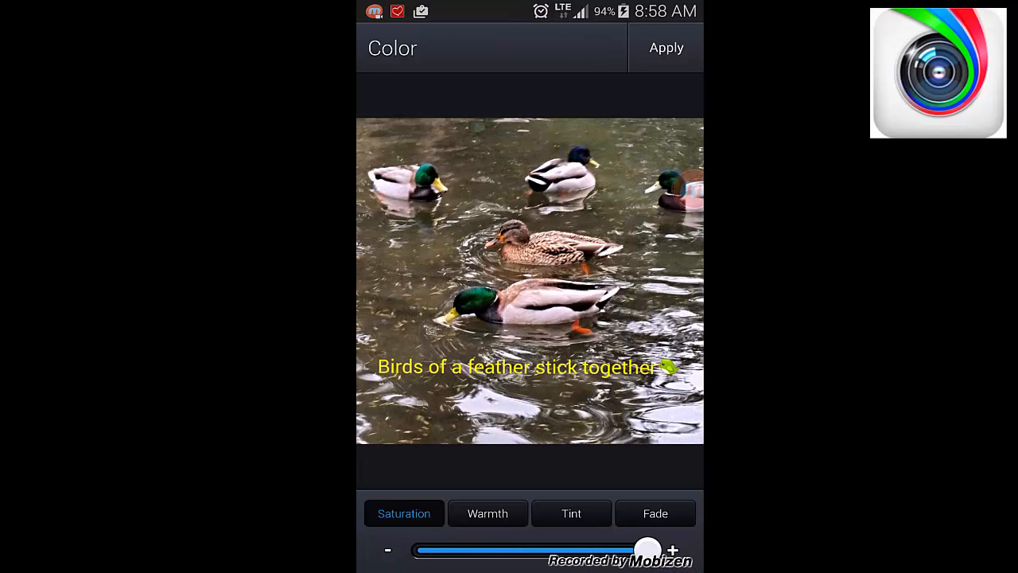
click(486, 513)
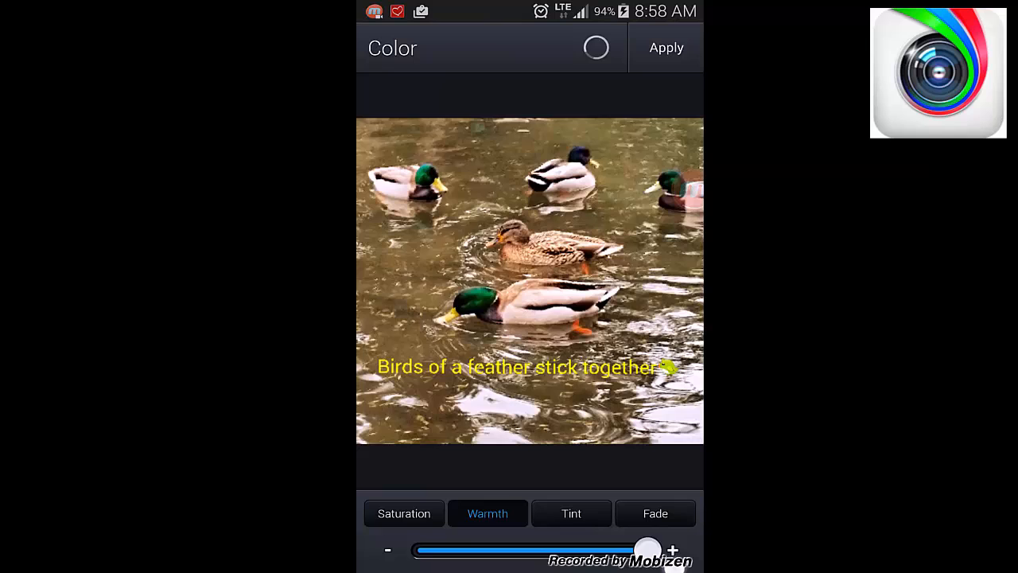
click(570, 513)
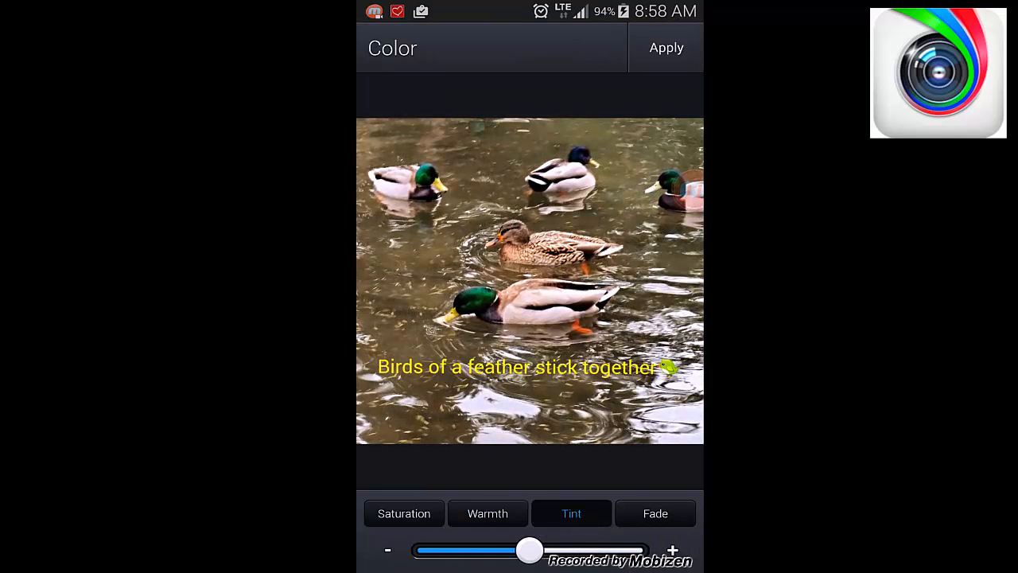
drag(529, 550, 449, 550)
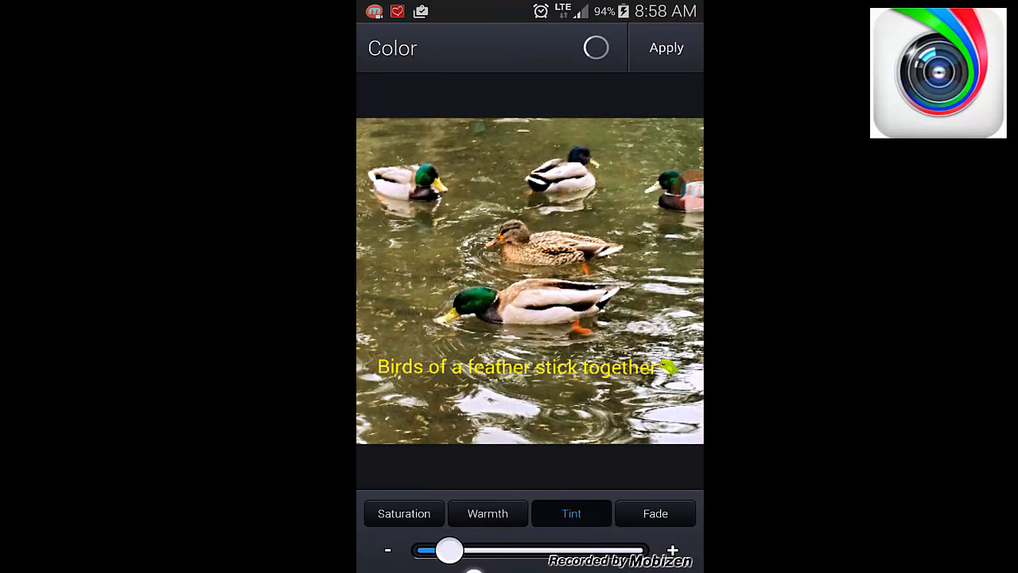
drag(448, 551, 649, 550)
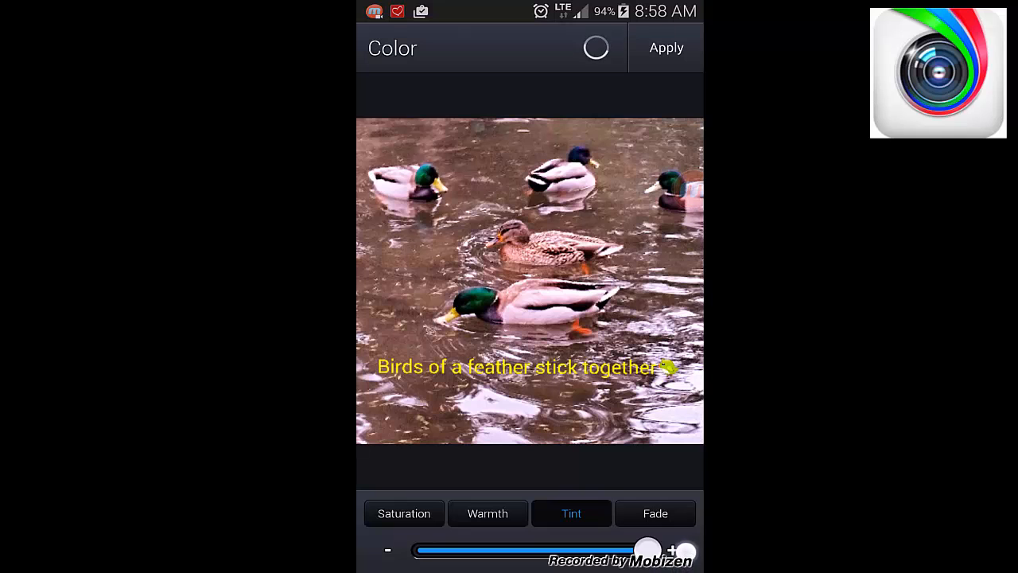
click(656, 513)
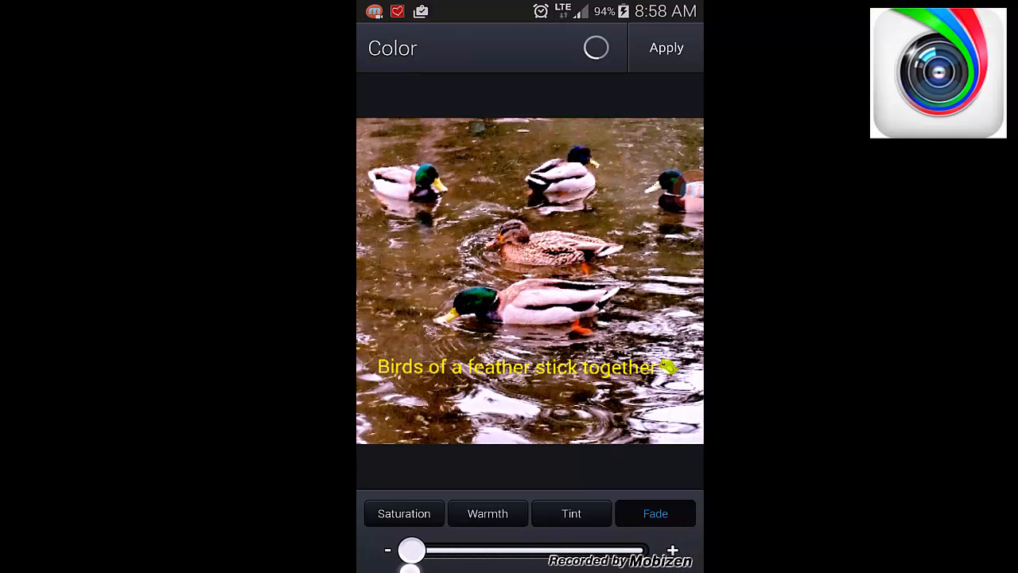
drag(412, 550, 563, 550)
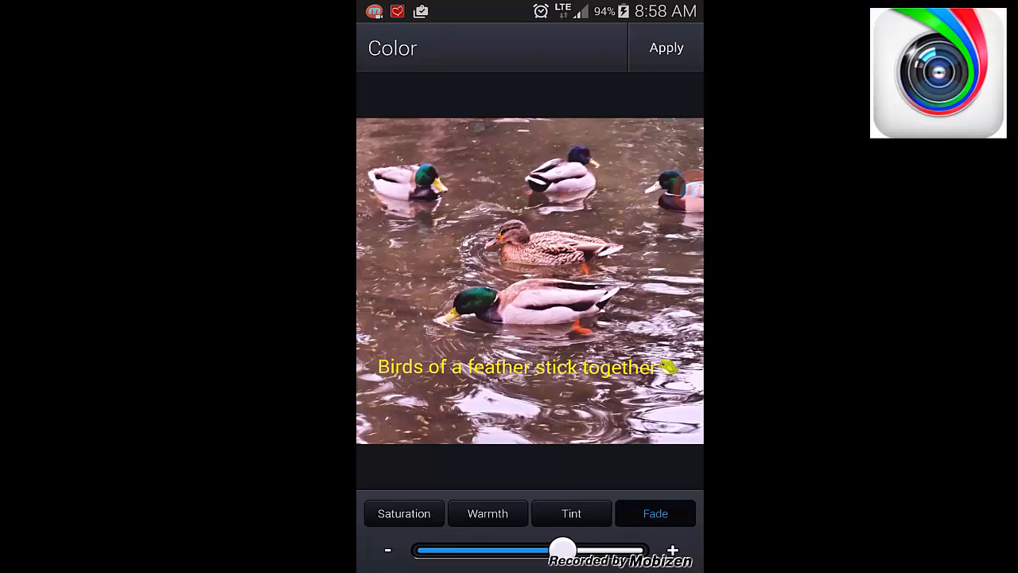
click(666, 48)
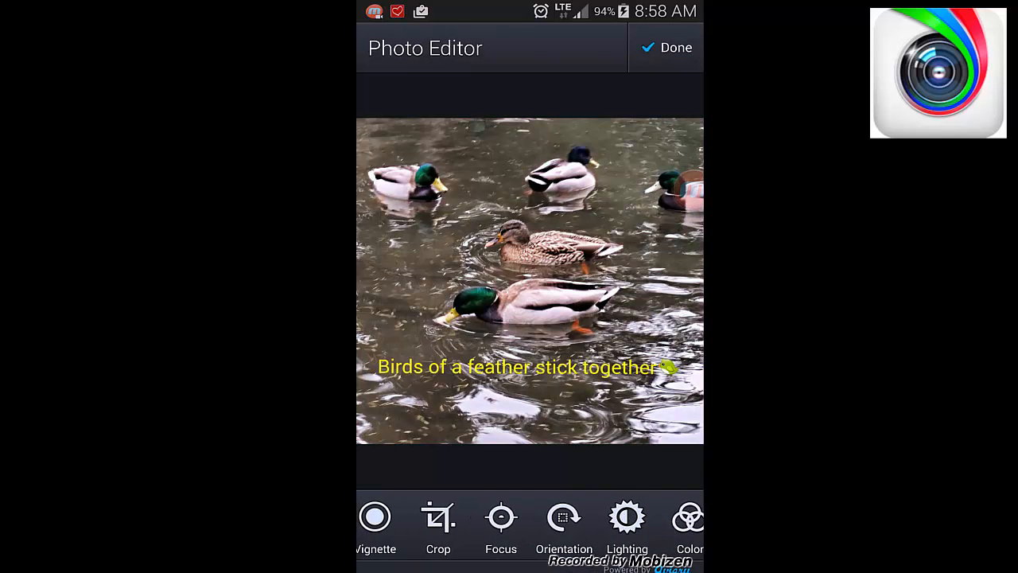
click(564, 517)
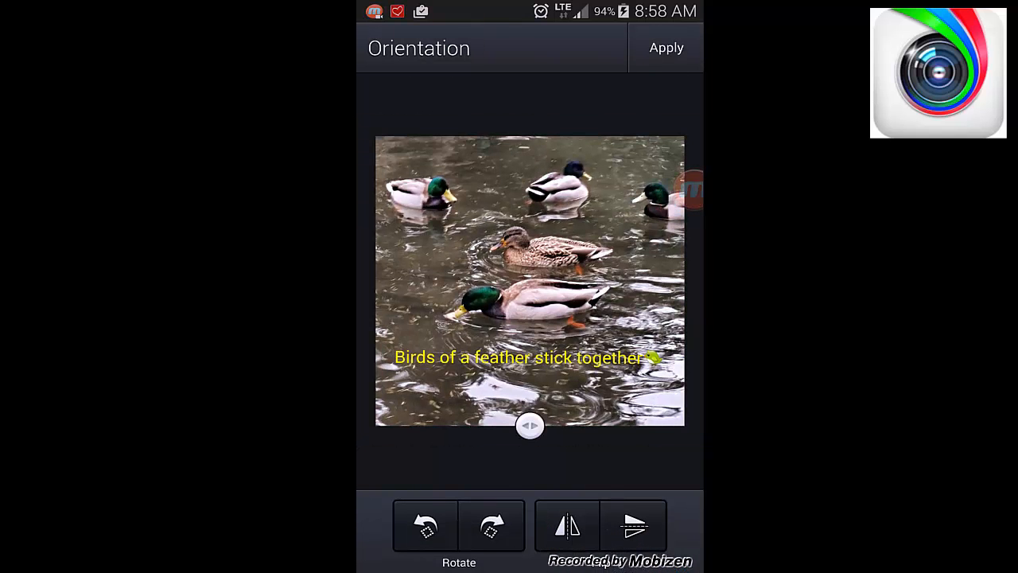
click(491, 526)
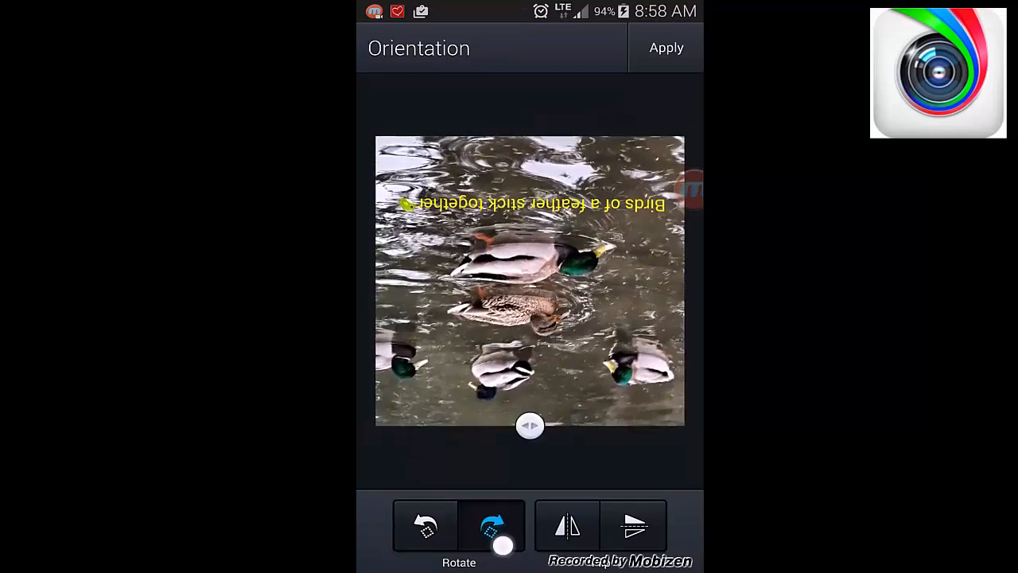
click(493, 525)
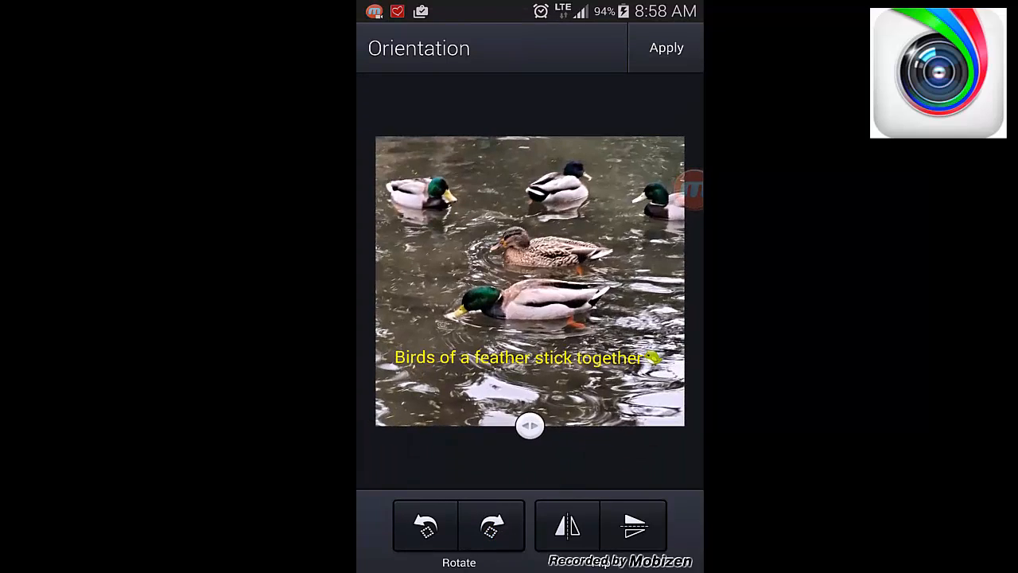
click(566, 526)
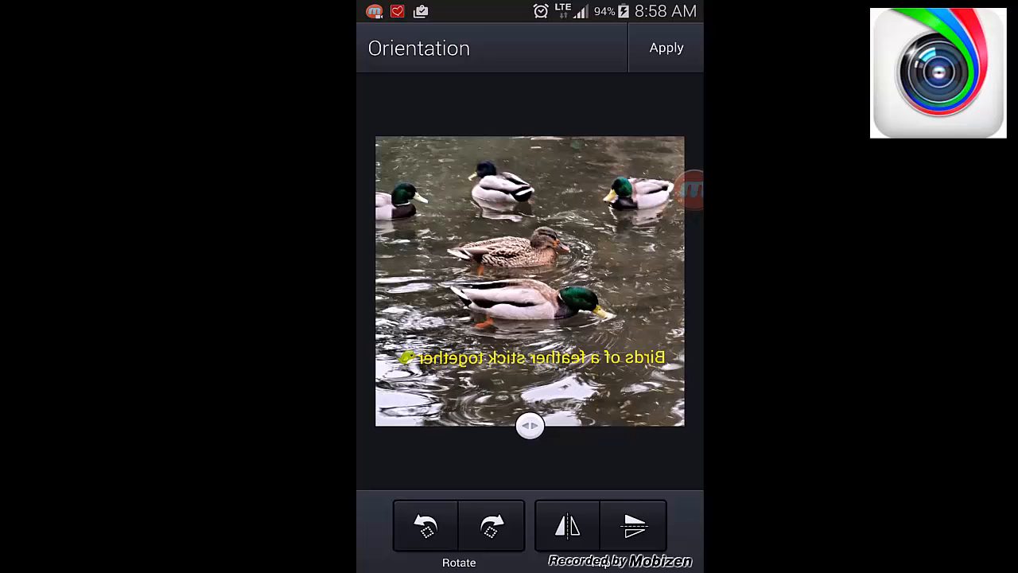
click(634, 525)
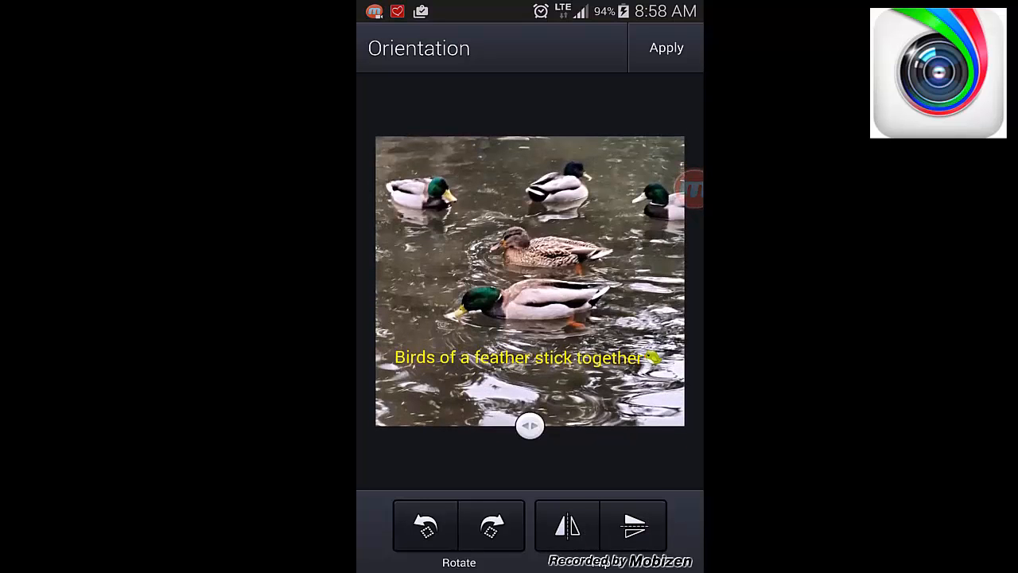
click(666, 48)
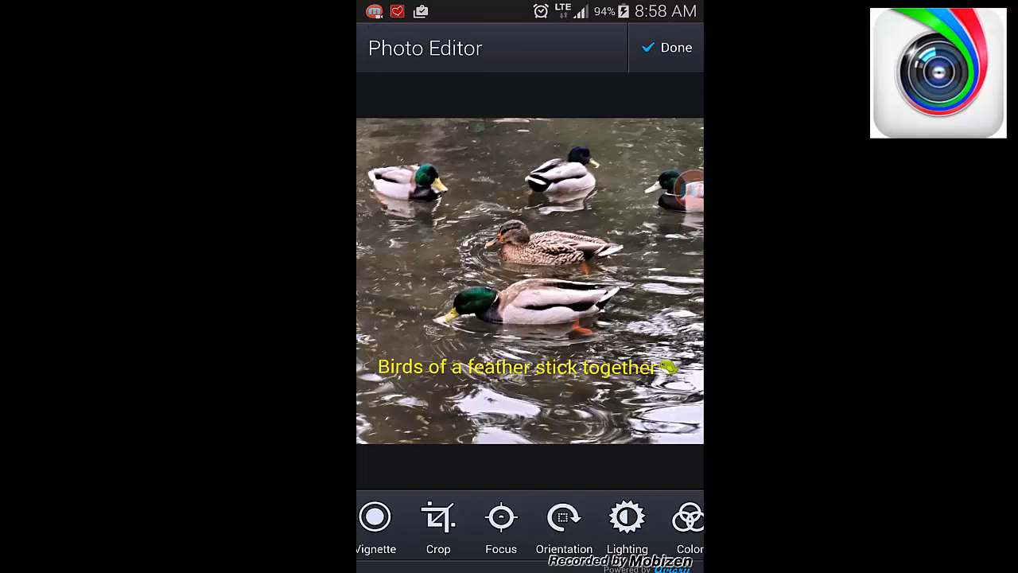
- Try circular and linear focus blur around the ducks, then discard the effect
click(501, 521)
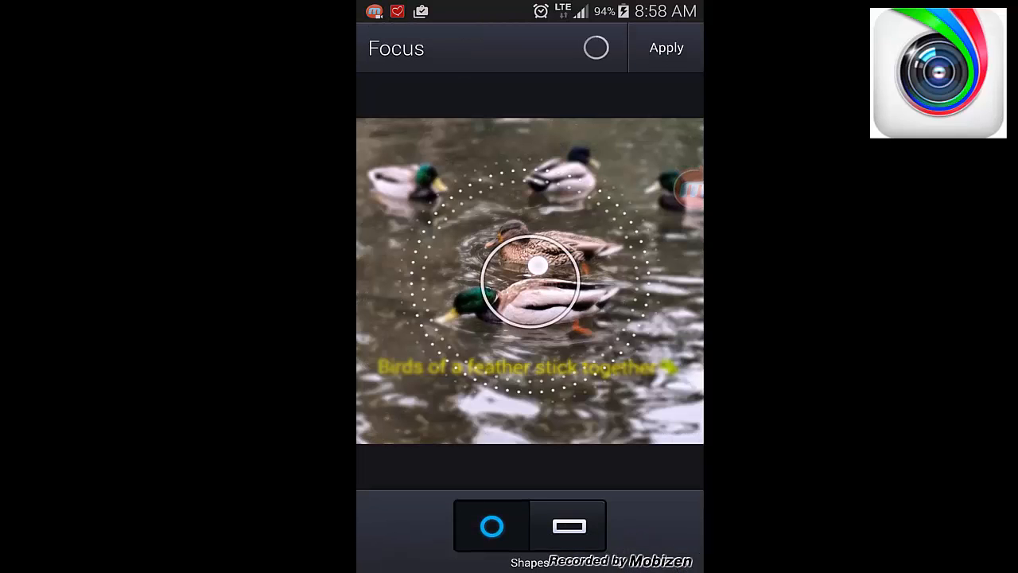
drag(529, 282, 501, 238)
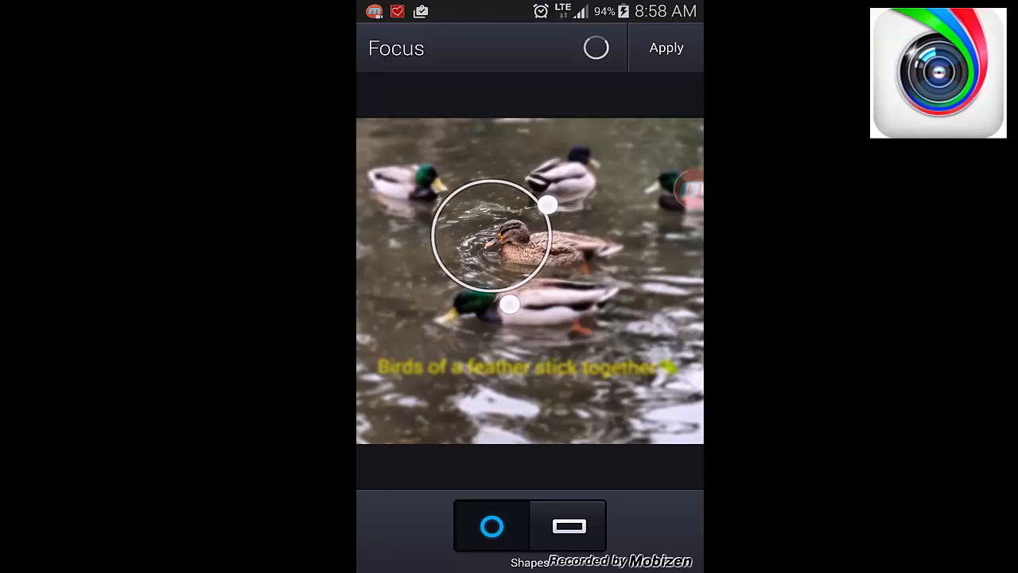
drag(501, 239, 529, 274)
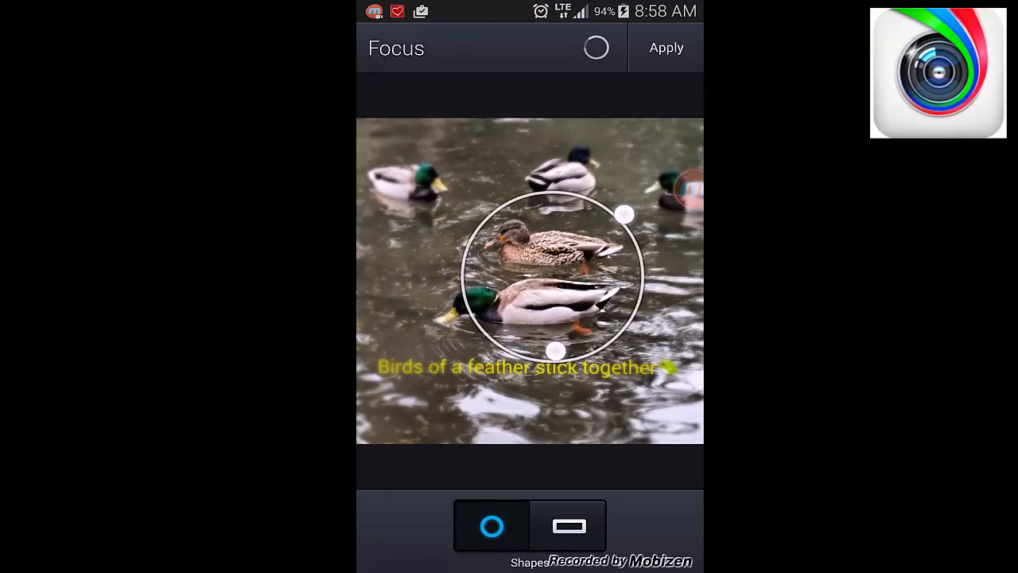
drag(624, 213, 664, 166)
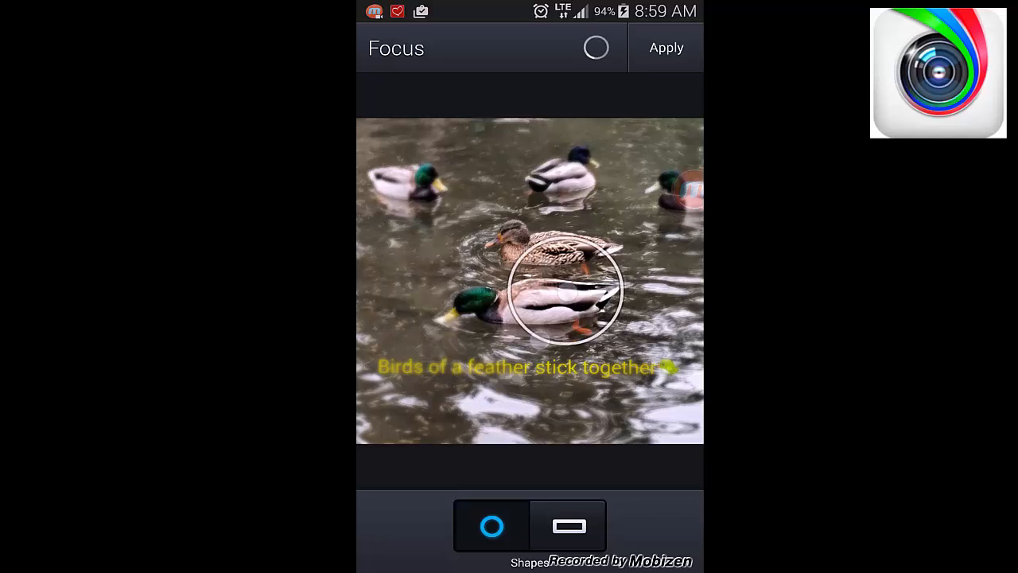
click(569, 526)
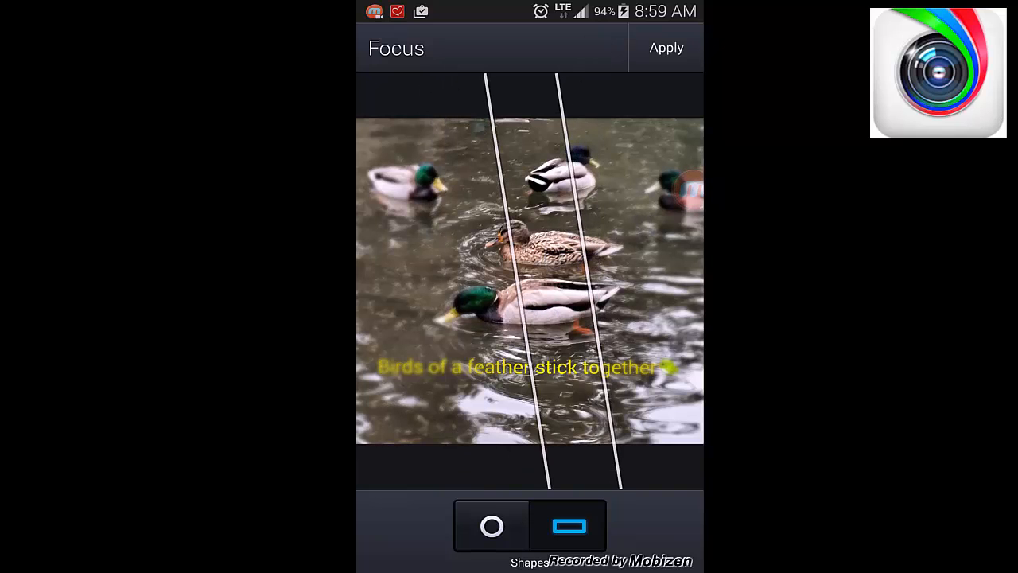
click(668, 48)
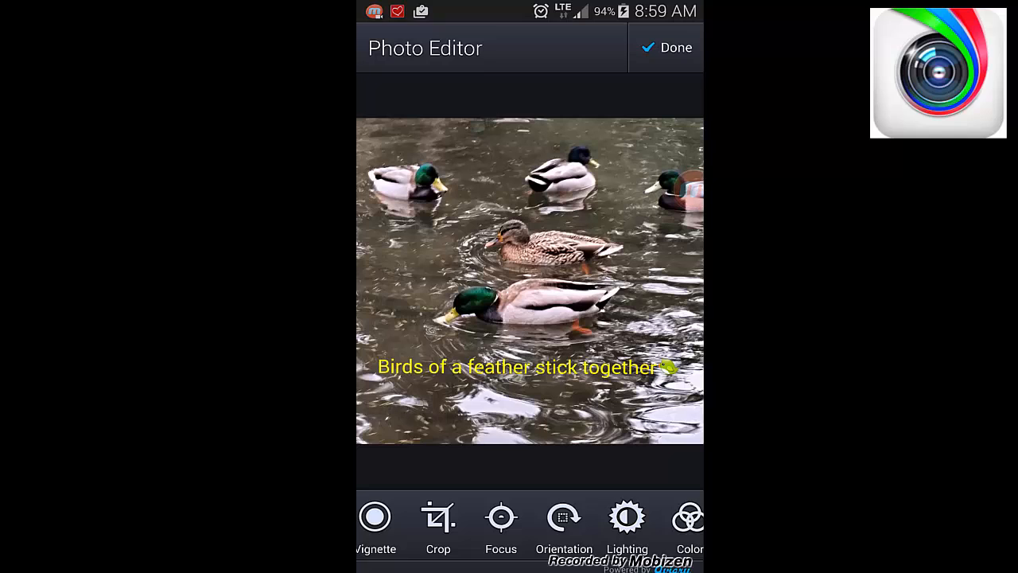
click(438, 517)
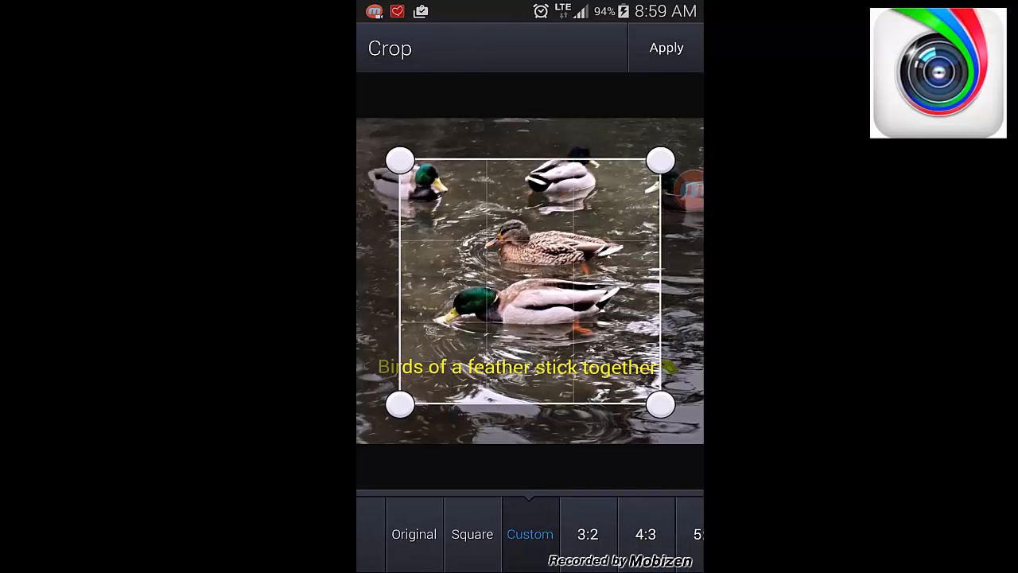
- Try free-form and original crop proportions, then close crop leaving the photo untrimmed
click(472, 534)
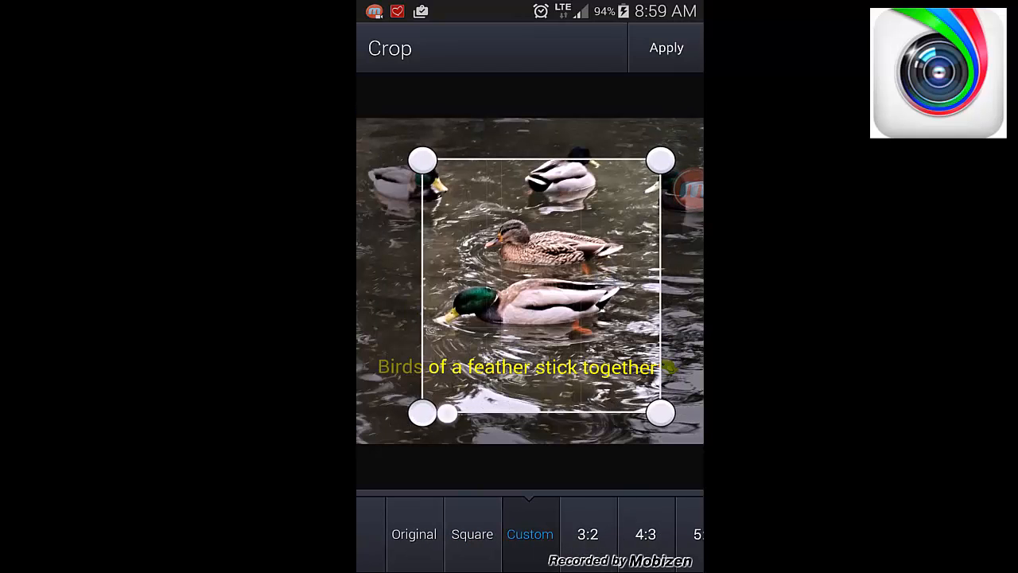
drag(422, 412, 479, 237)
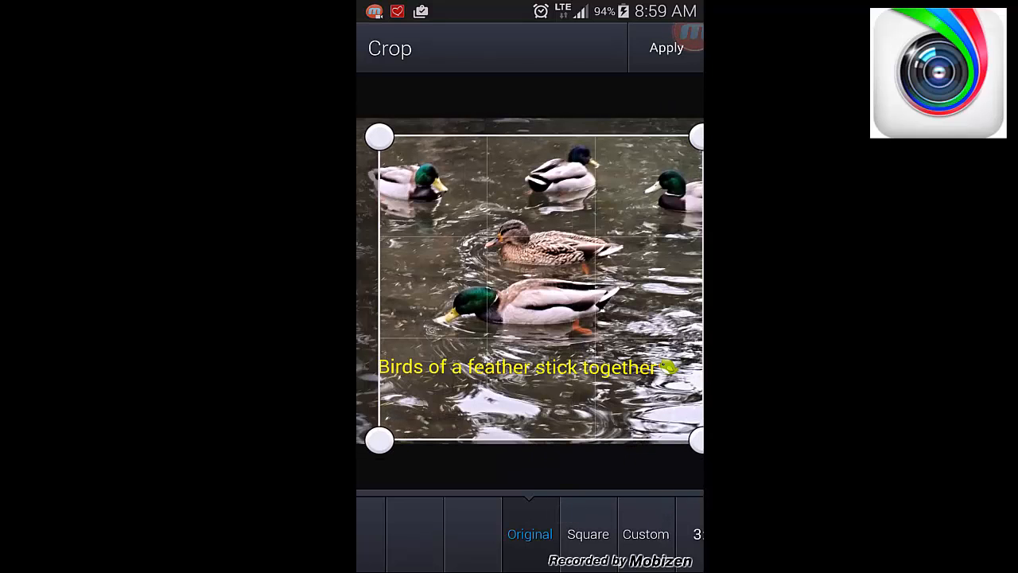
click(668, 47)
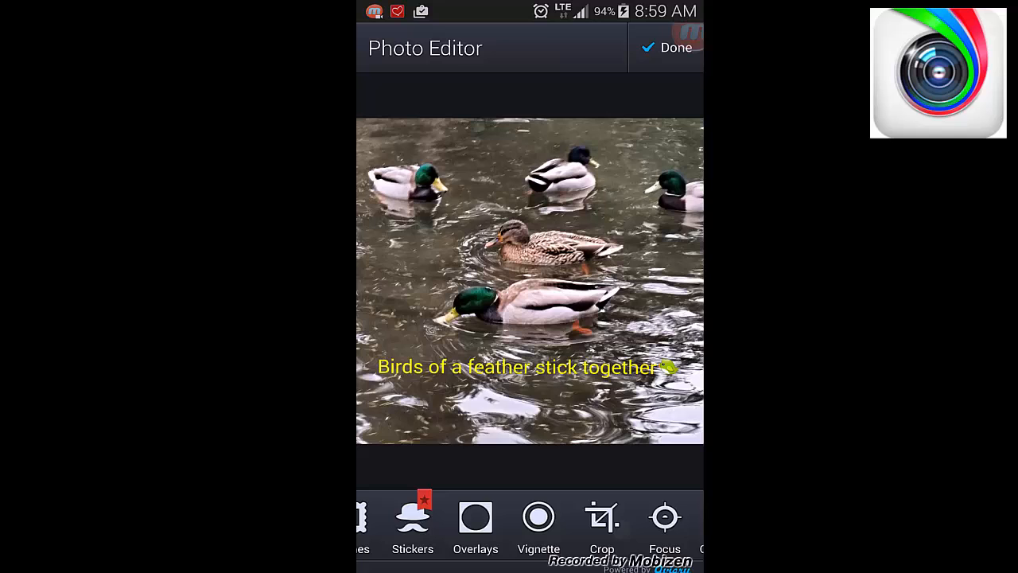
click(537, 517)
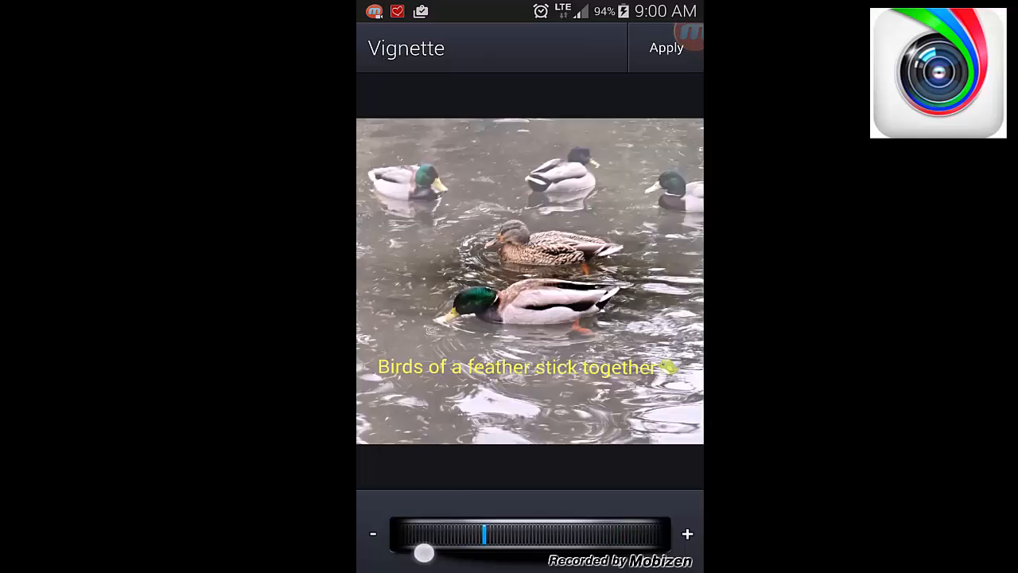
- Preview light to heavy vignette strengths and discard the vignette
drag(421, 552, 688, 534)
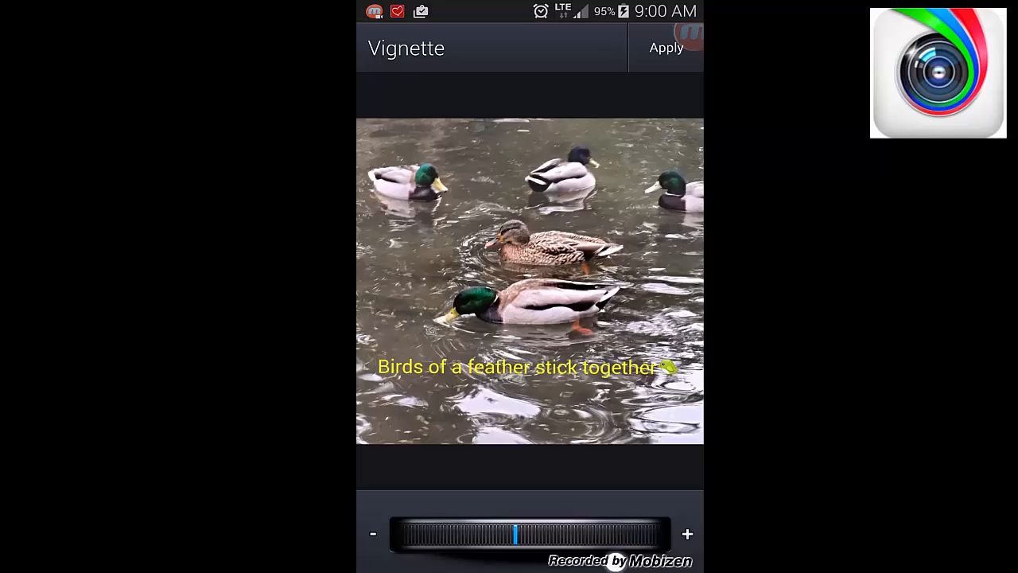
drag(521, 533, 473, 547)
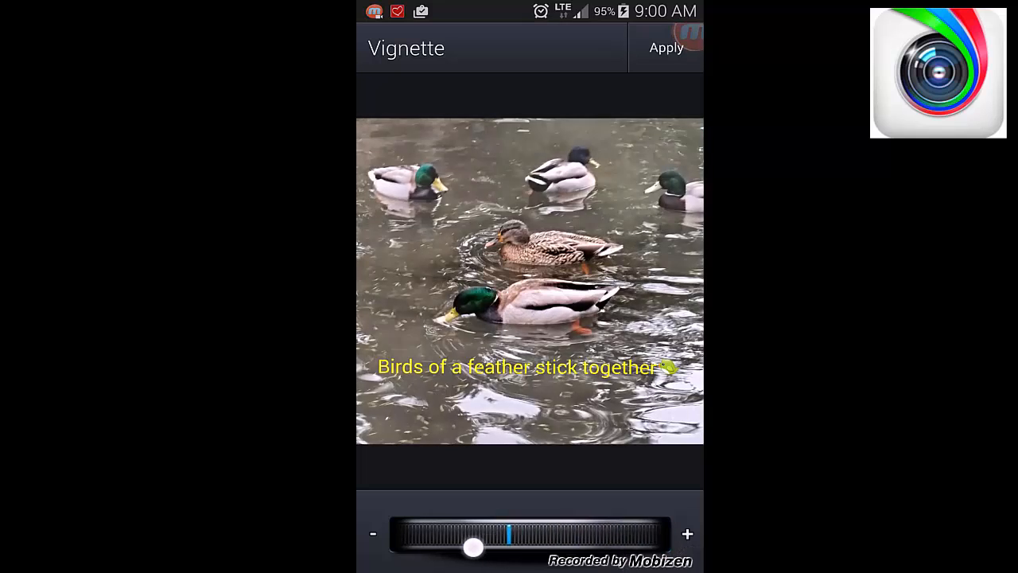
drag(473, 546, 684, 541)
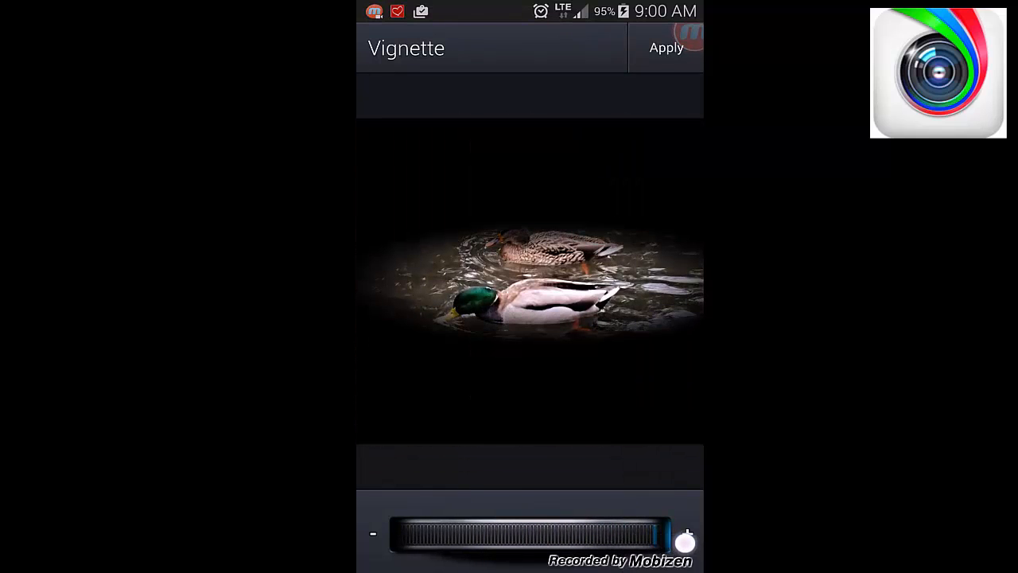
drag(668, 534, 390, 534)
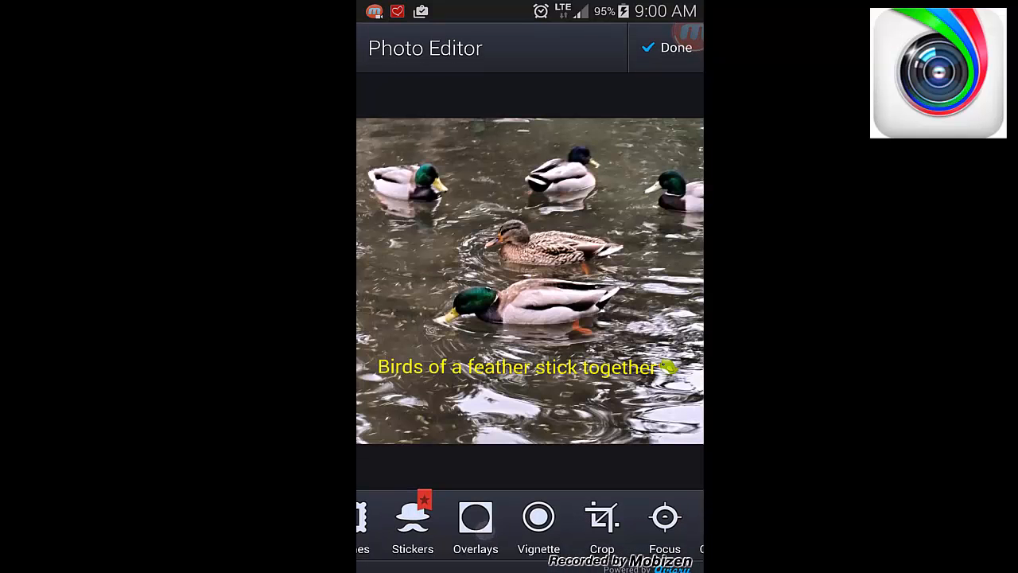
click(475, 517)
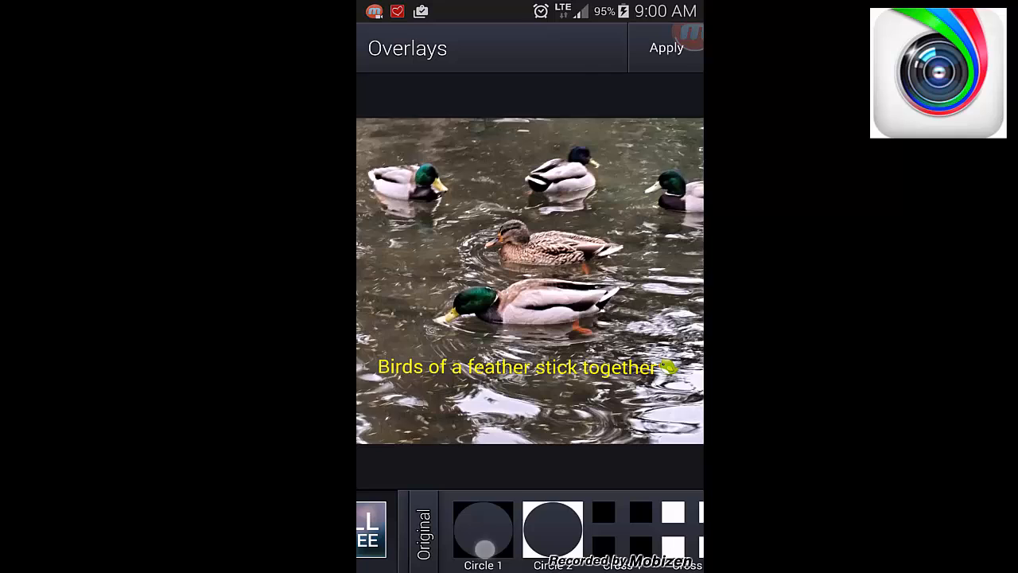
- Preview the Circle 2 and Scape 2 overlays, then exit without applying either
click(552, 530)
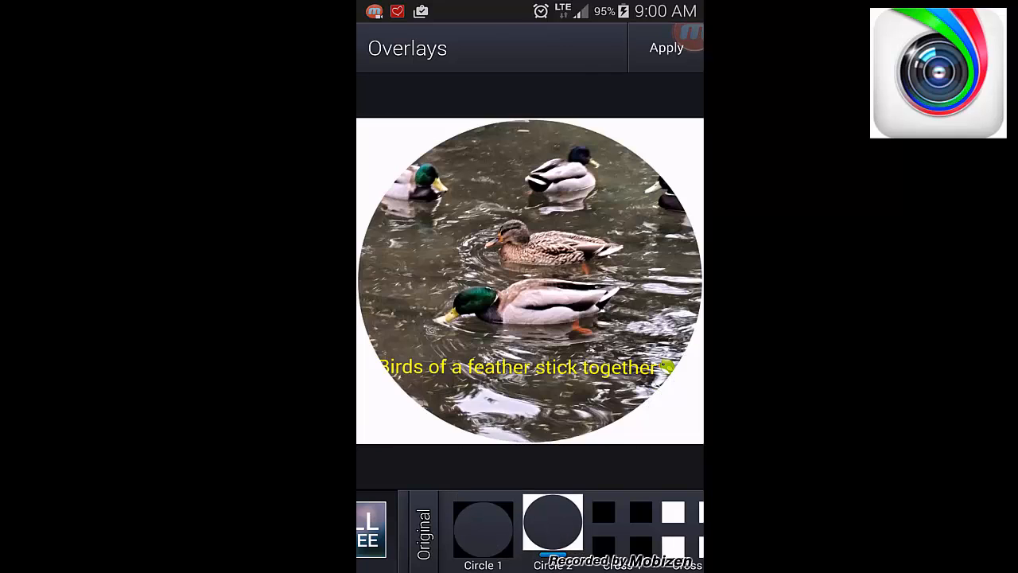
click(472, 529)
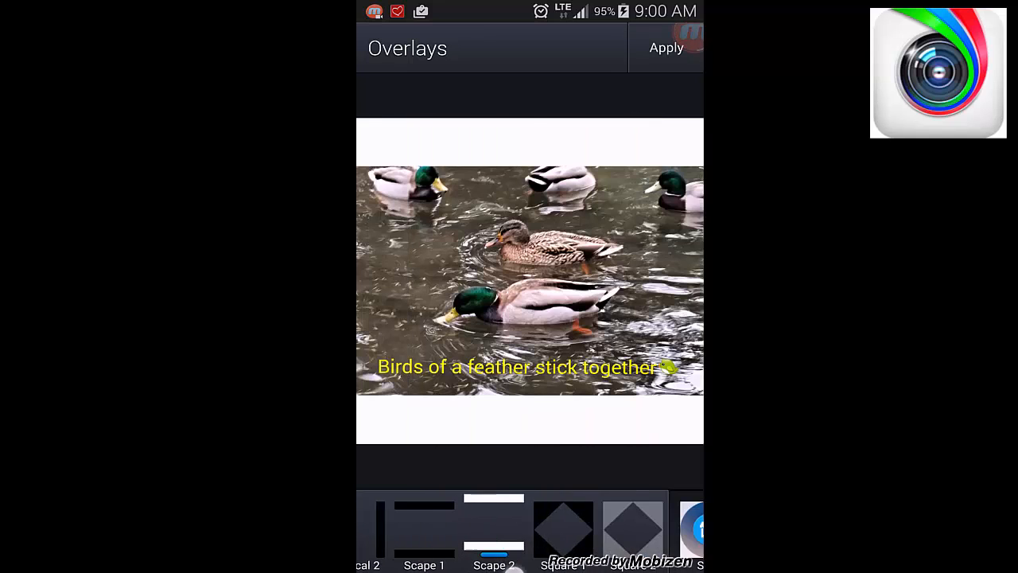
click(591, 529)
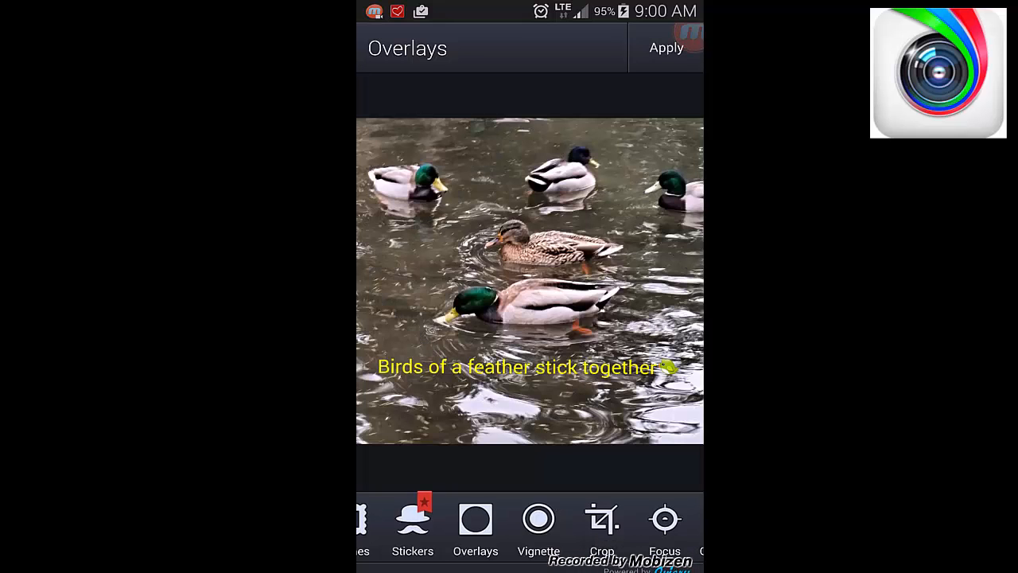
click(668, 48)
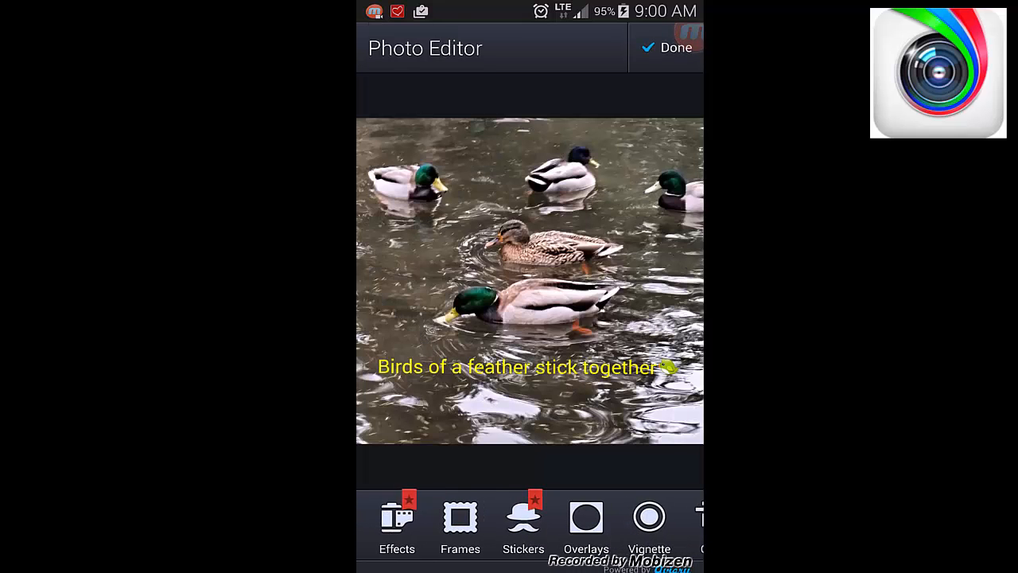
click(522, 525)
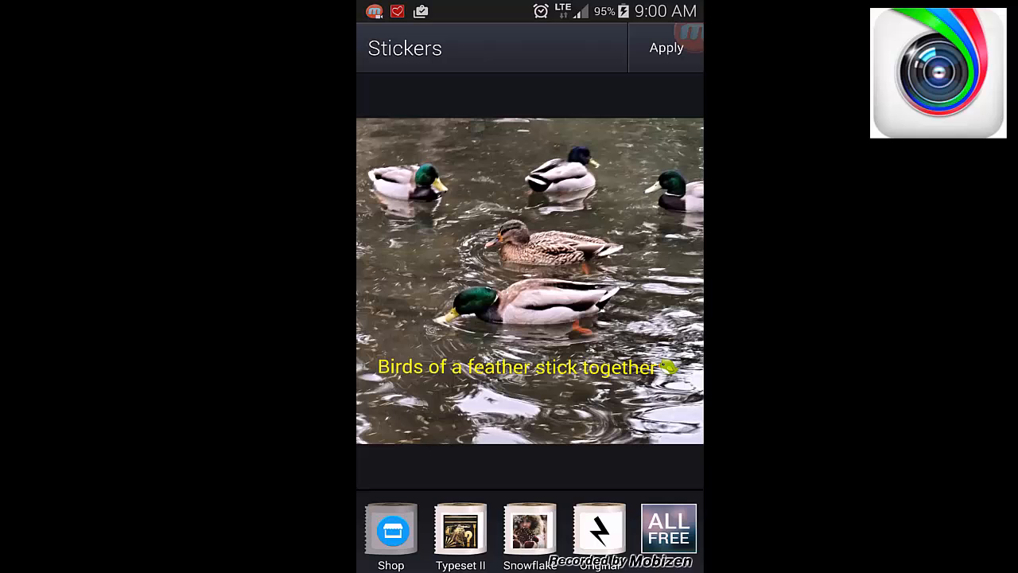
click(459, 529)
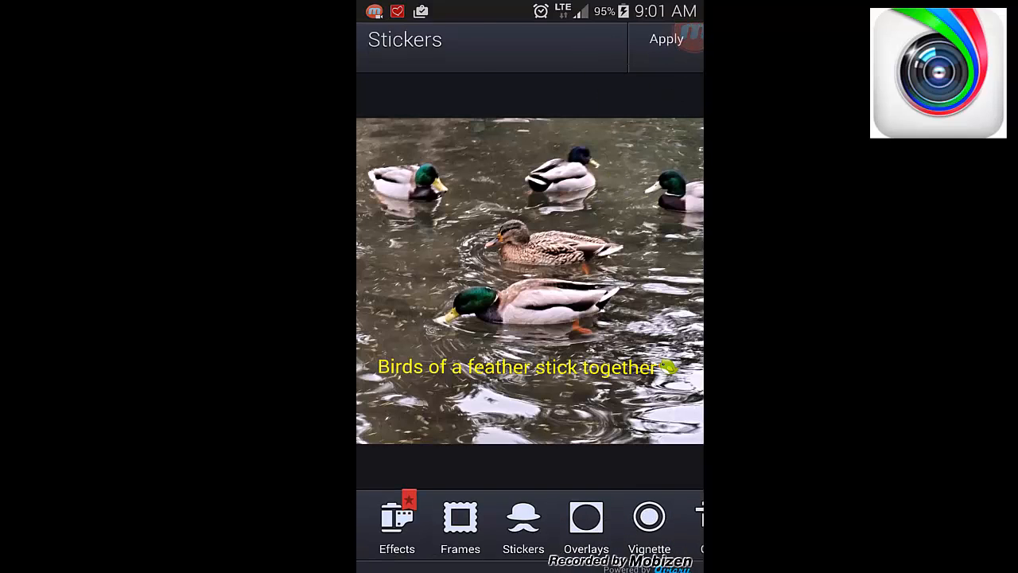
click(668, 39)
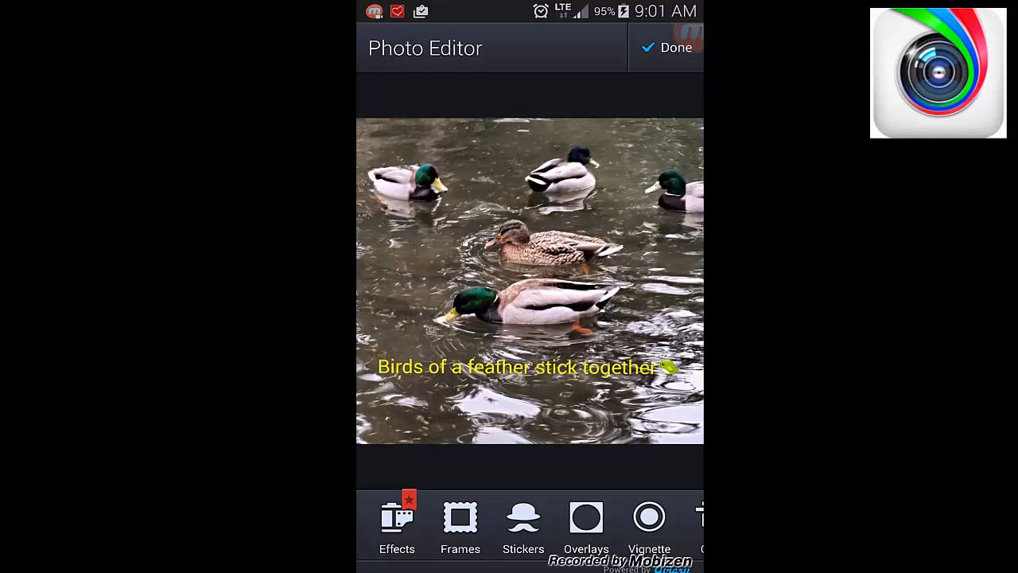
- Save the edited photo and pick it from Instagram's 100AVIARY gallery album
click(676, 47)
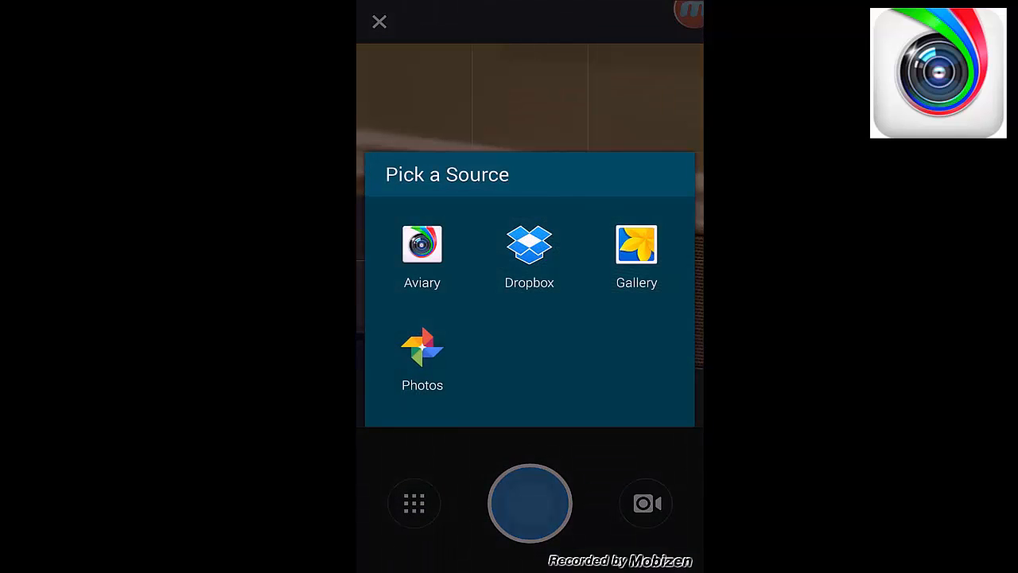
click(636, 244)
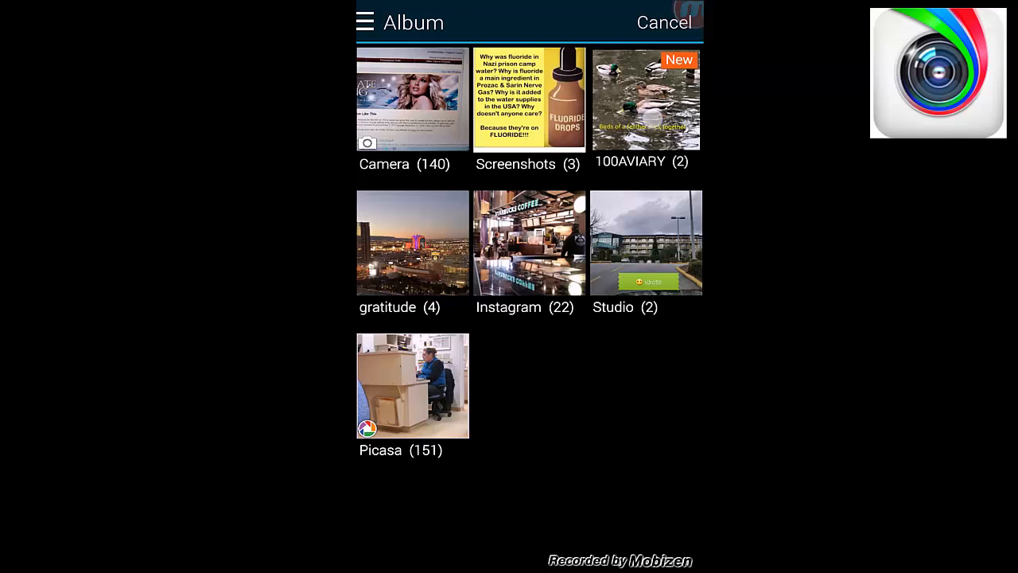
click(641, 99)
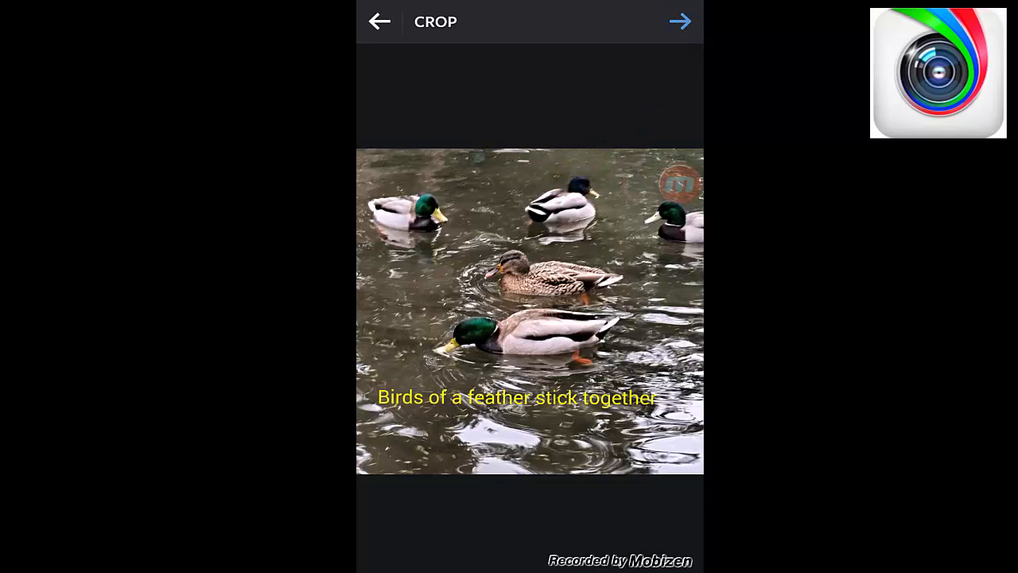
- Advance the captioned duck photo to Instagram's filter screen, then return to Aviary's editor
click(680, 21)
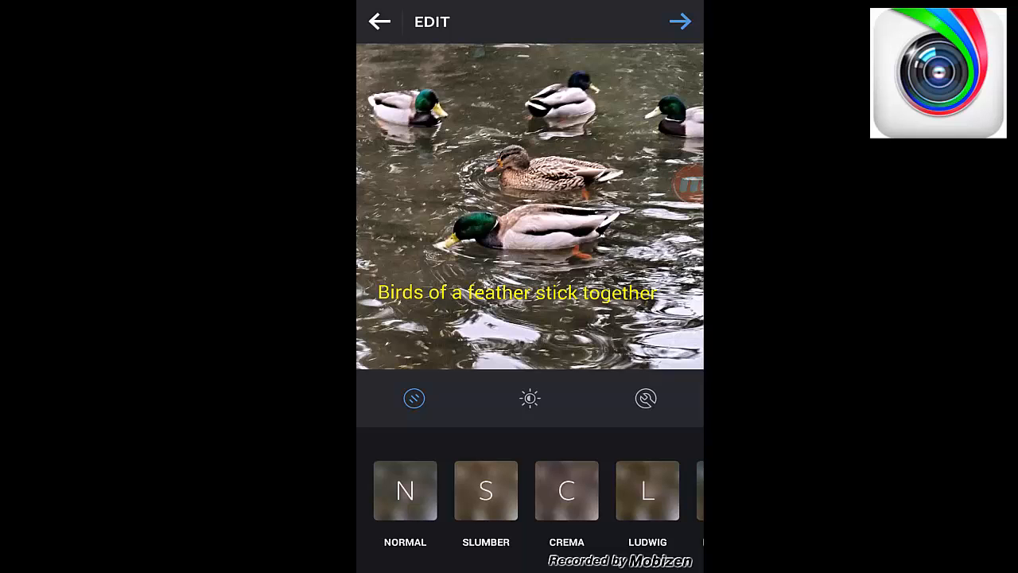
click(677, 21)
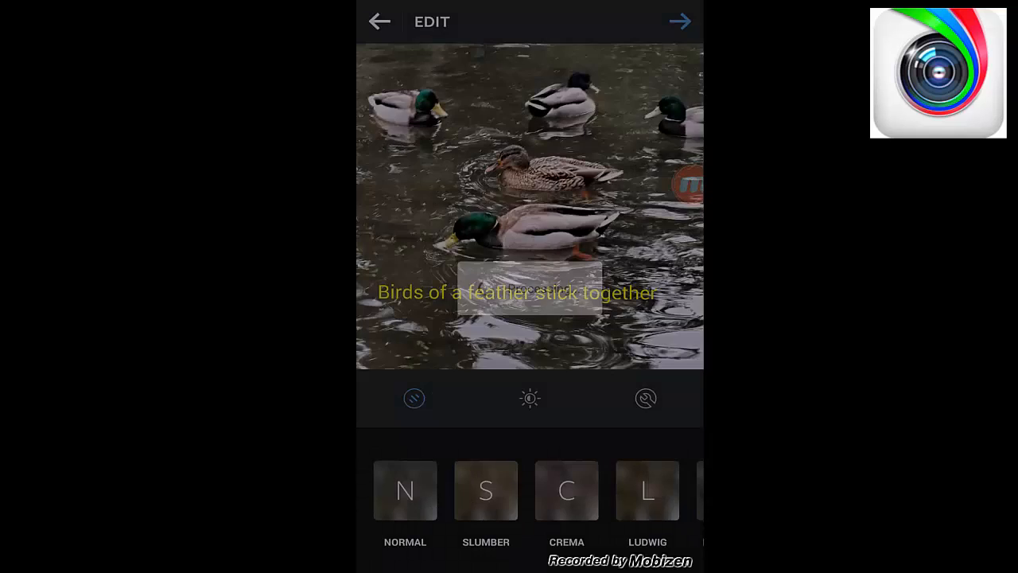
click(678, 20)
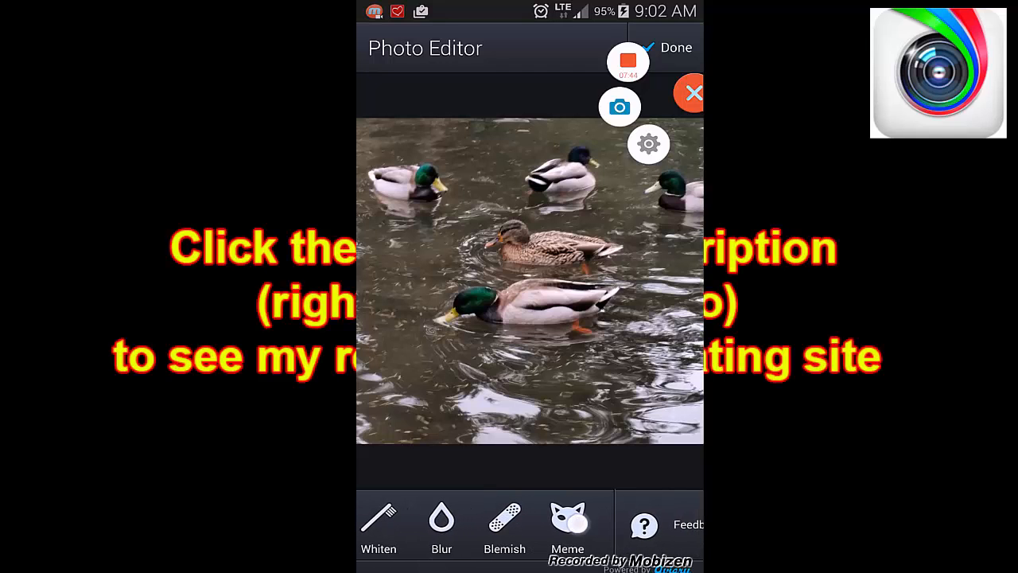
- Back out of the Meme tool and place an empty text caption box over the ducks
click(567, 525)
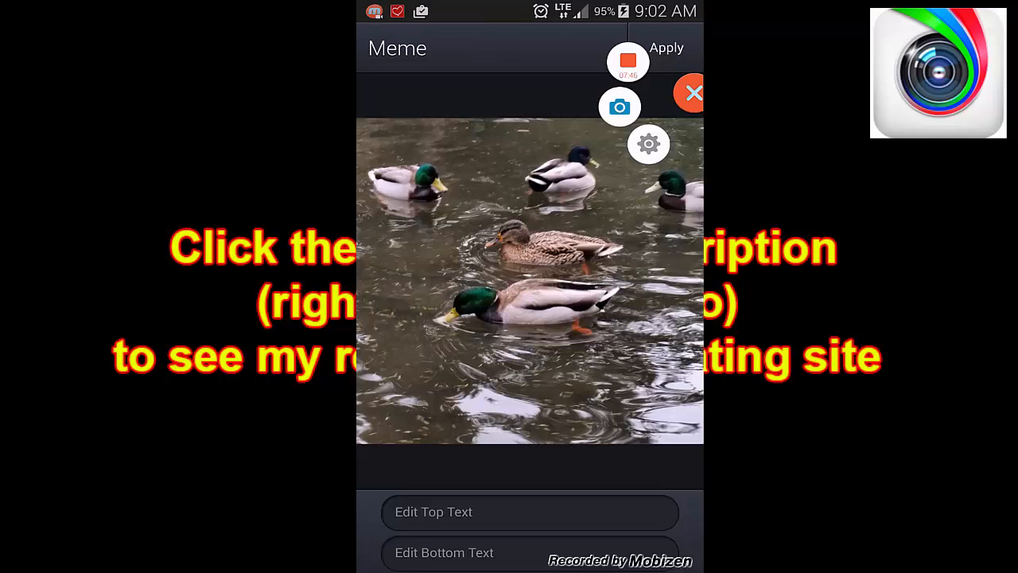
click(668, 49)
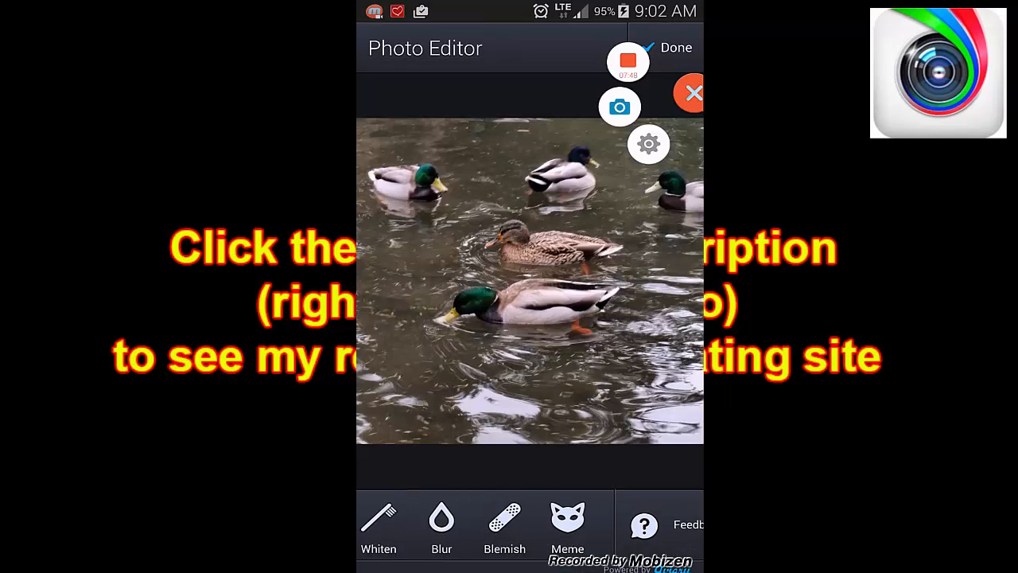
scroll(left, 3)
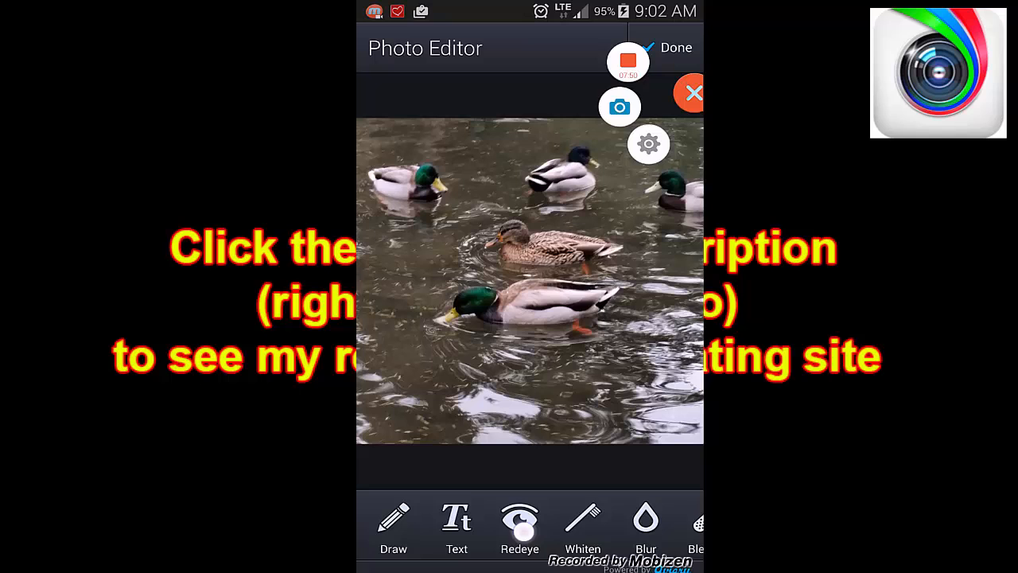
click(457, 525)
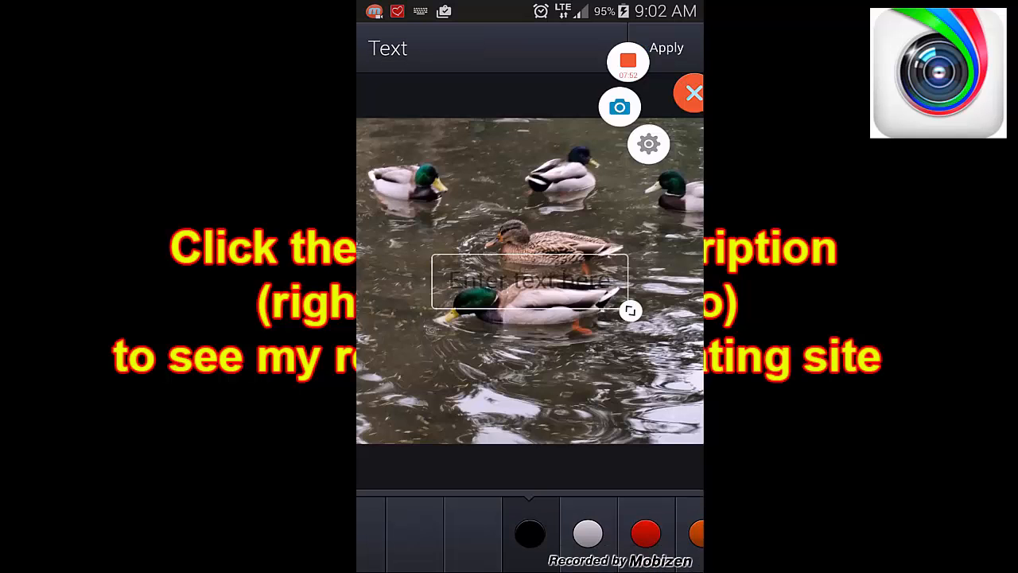